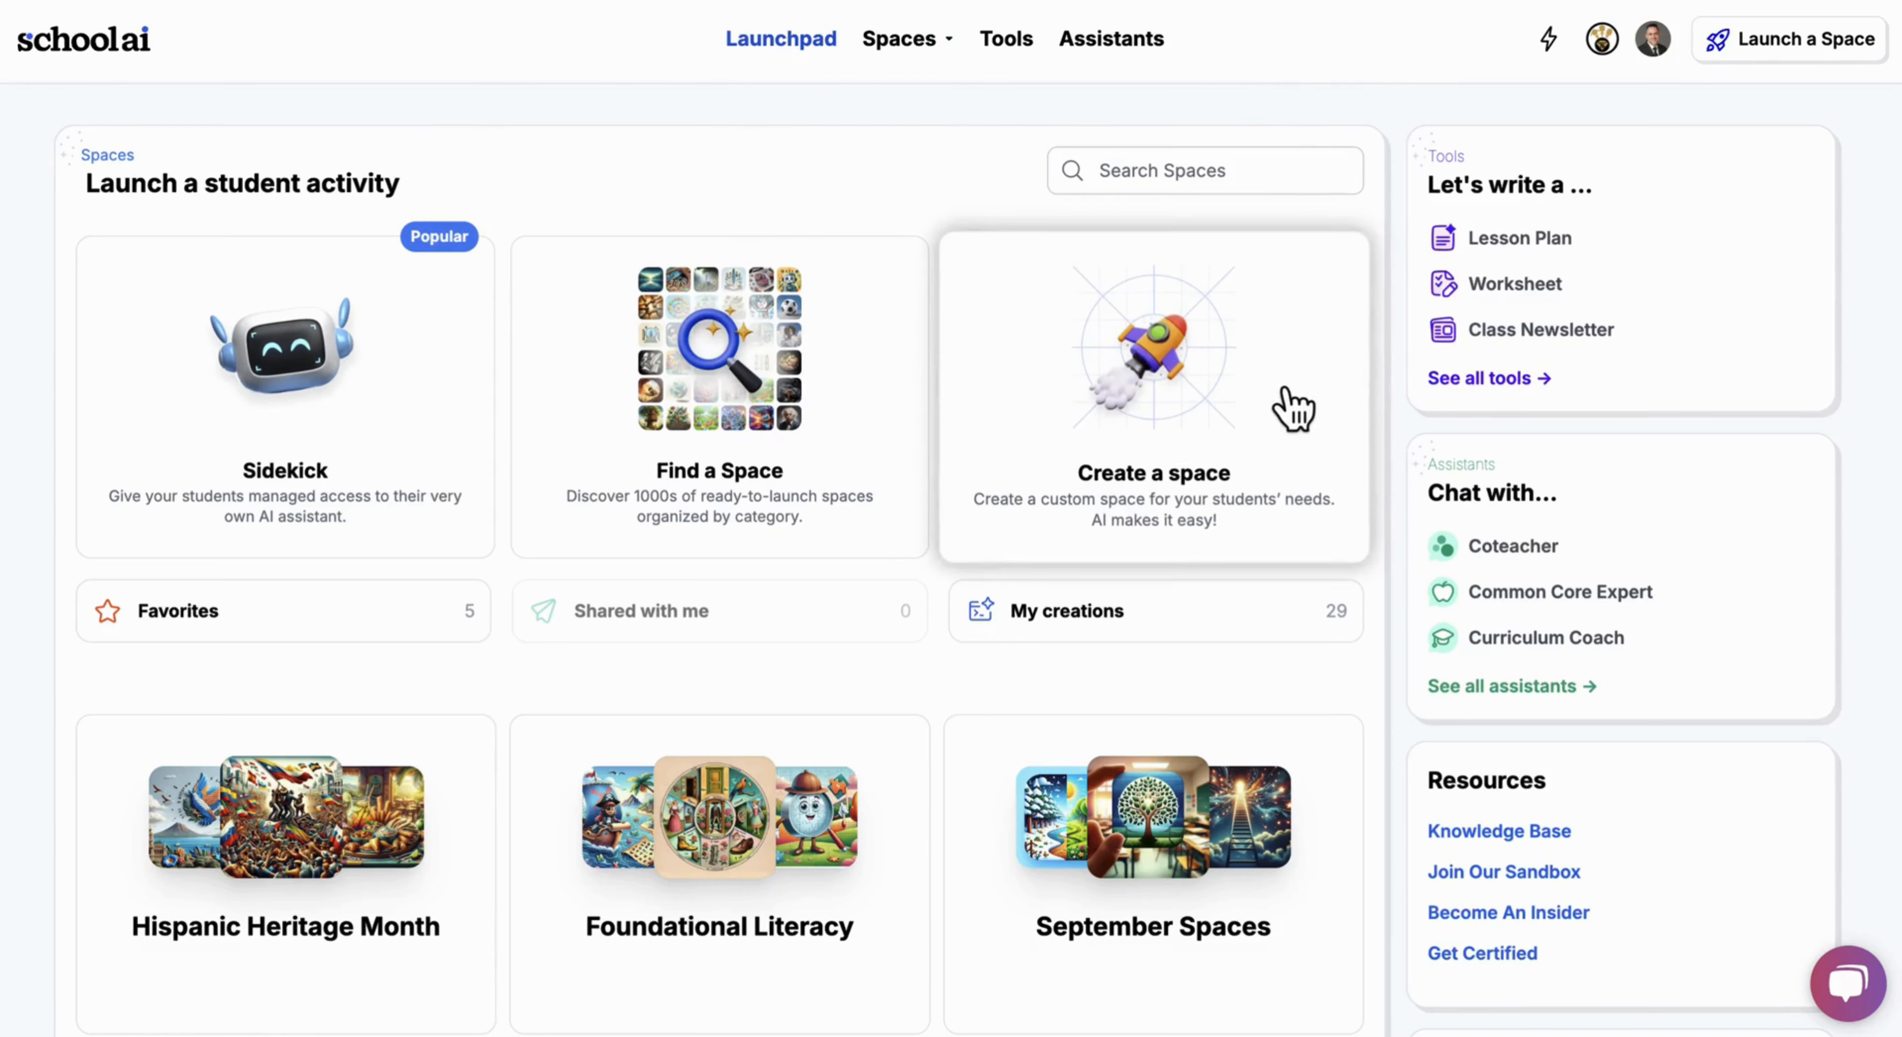
mouse_move(1254, 413)
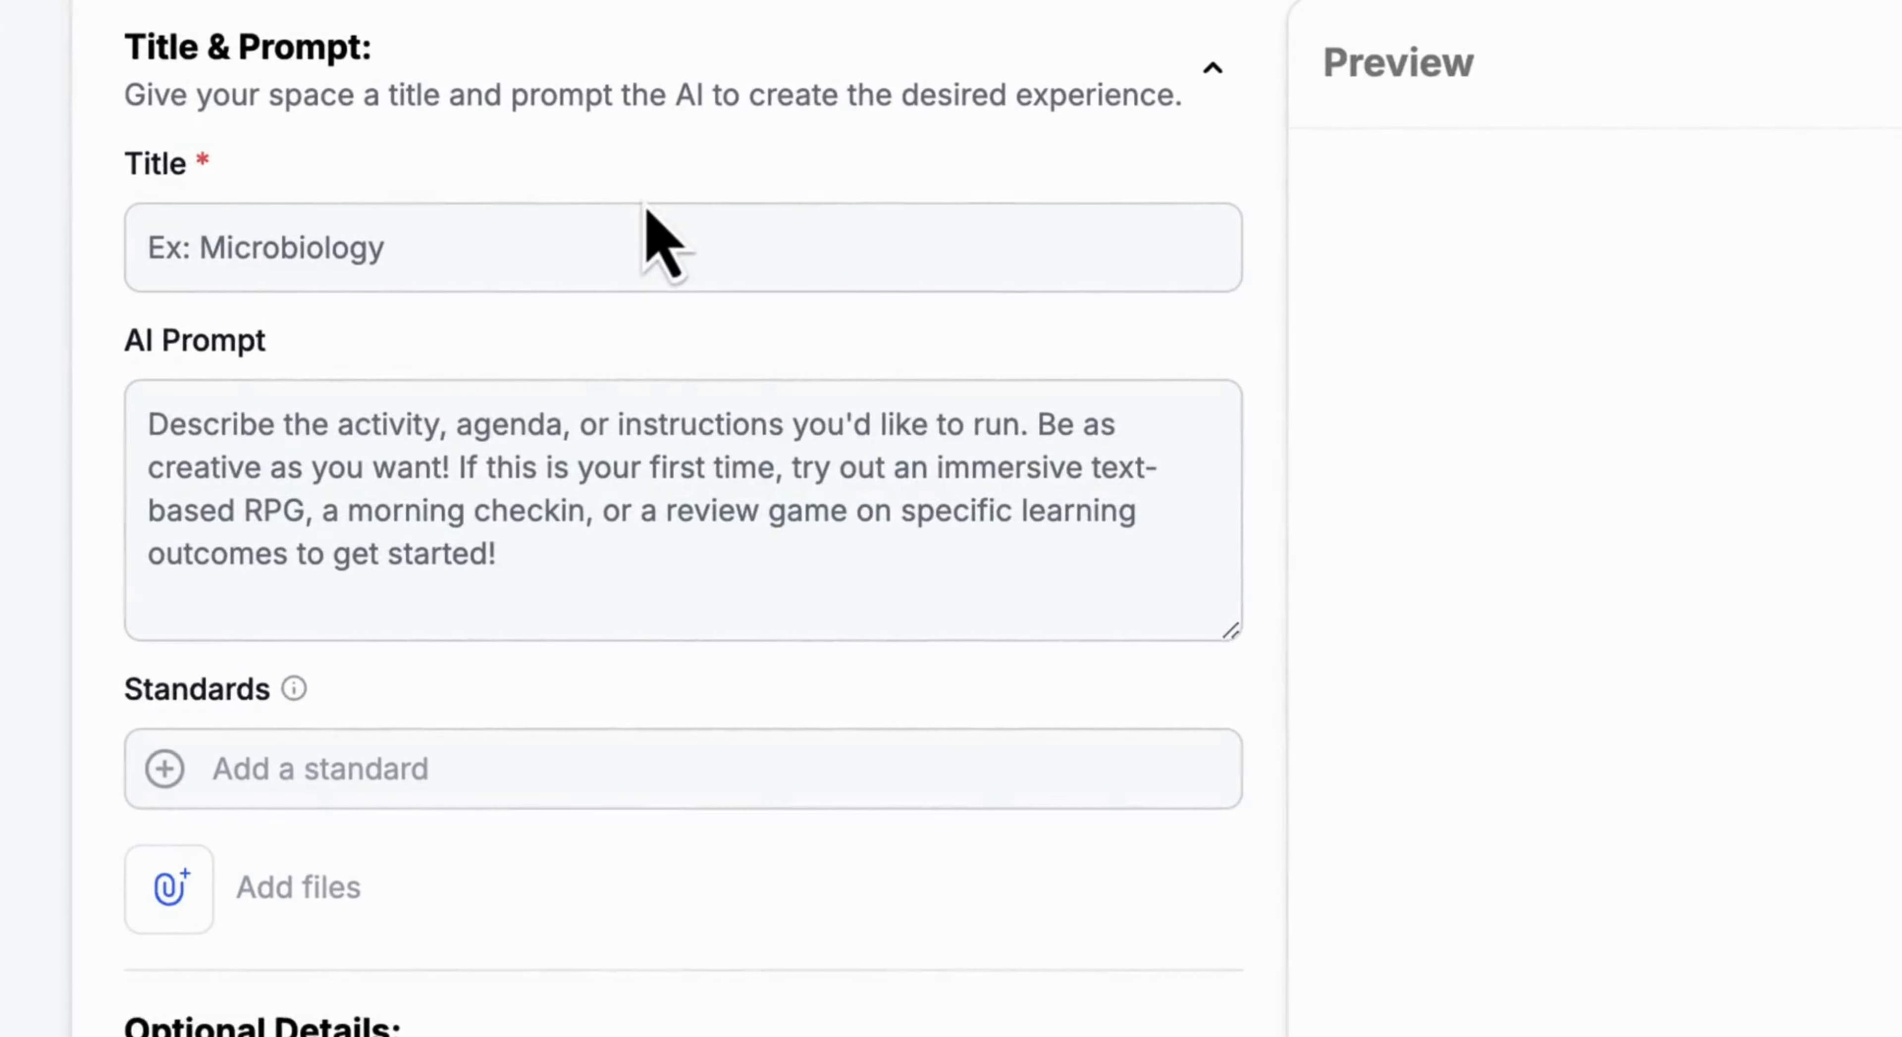
Step: Begin adding a learning standard to the space via 'Add a standard'
click(319, 770)
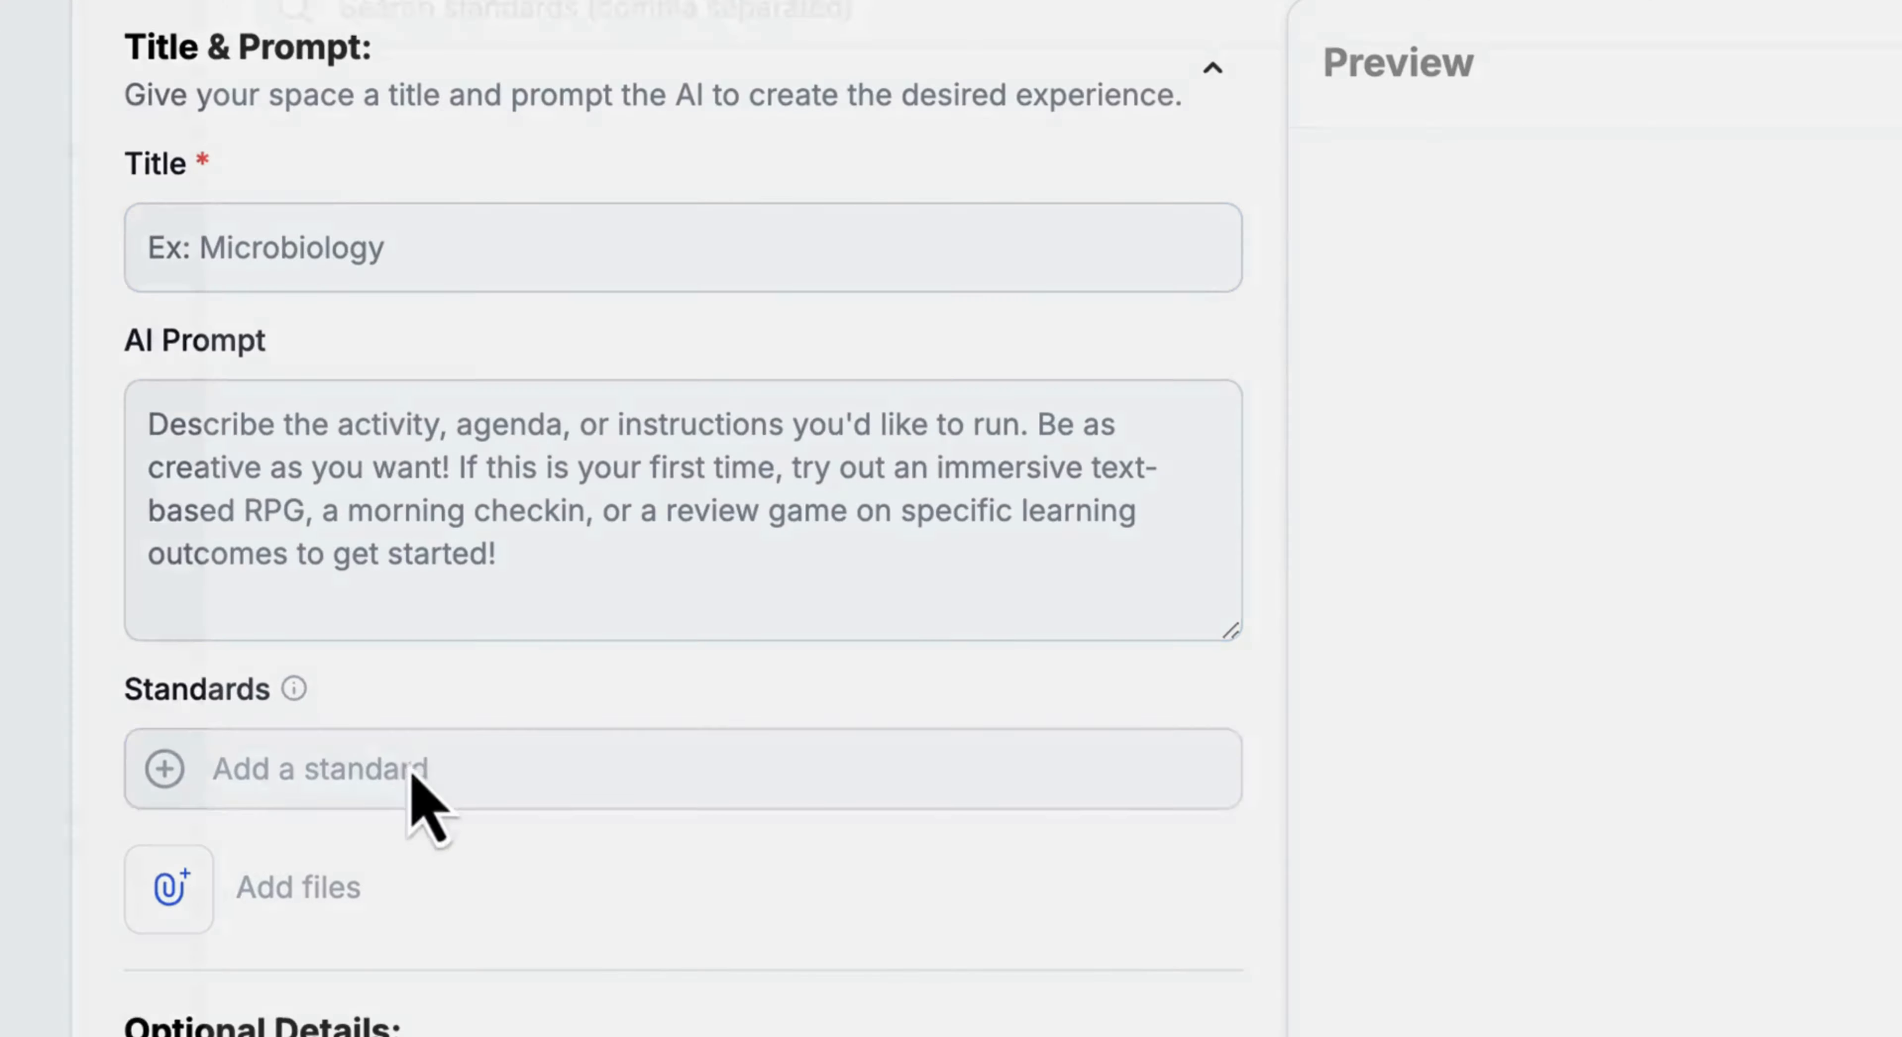
click(319, 769)
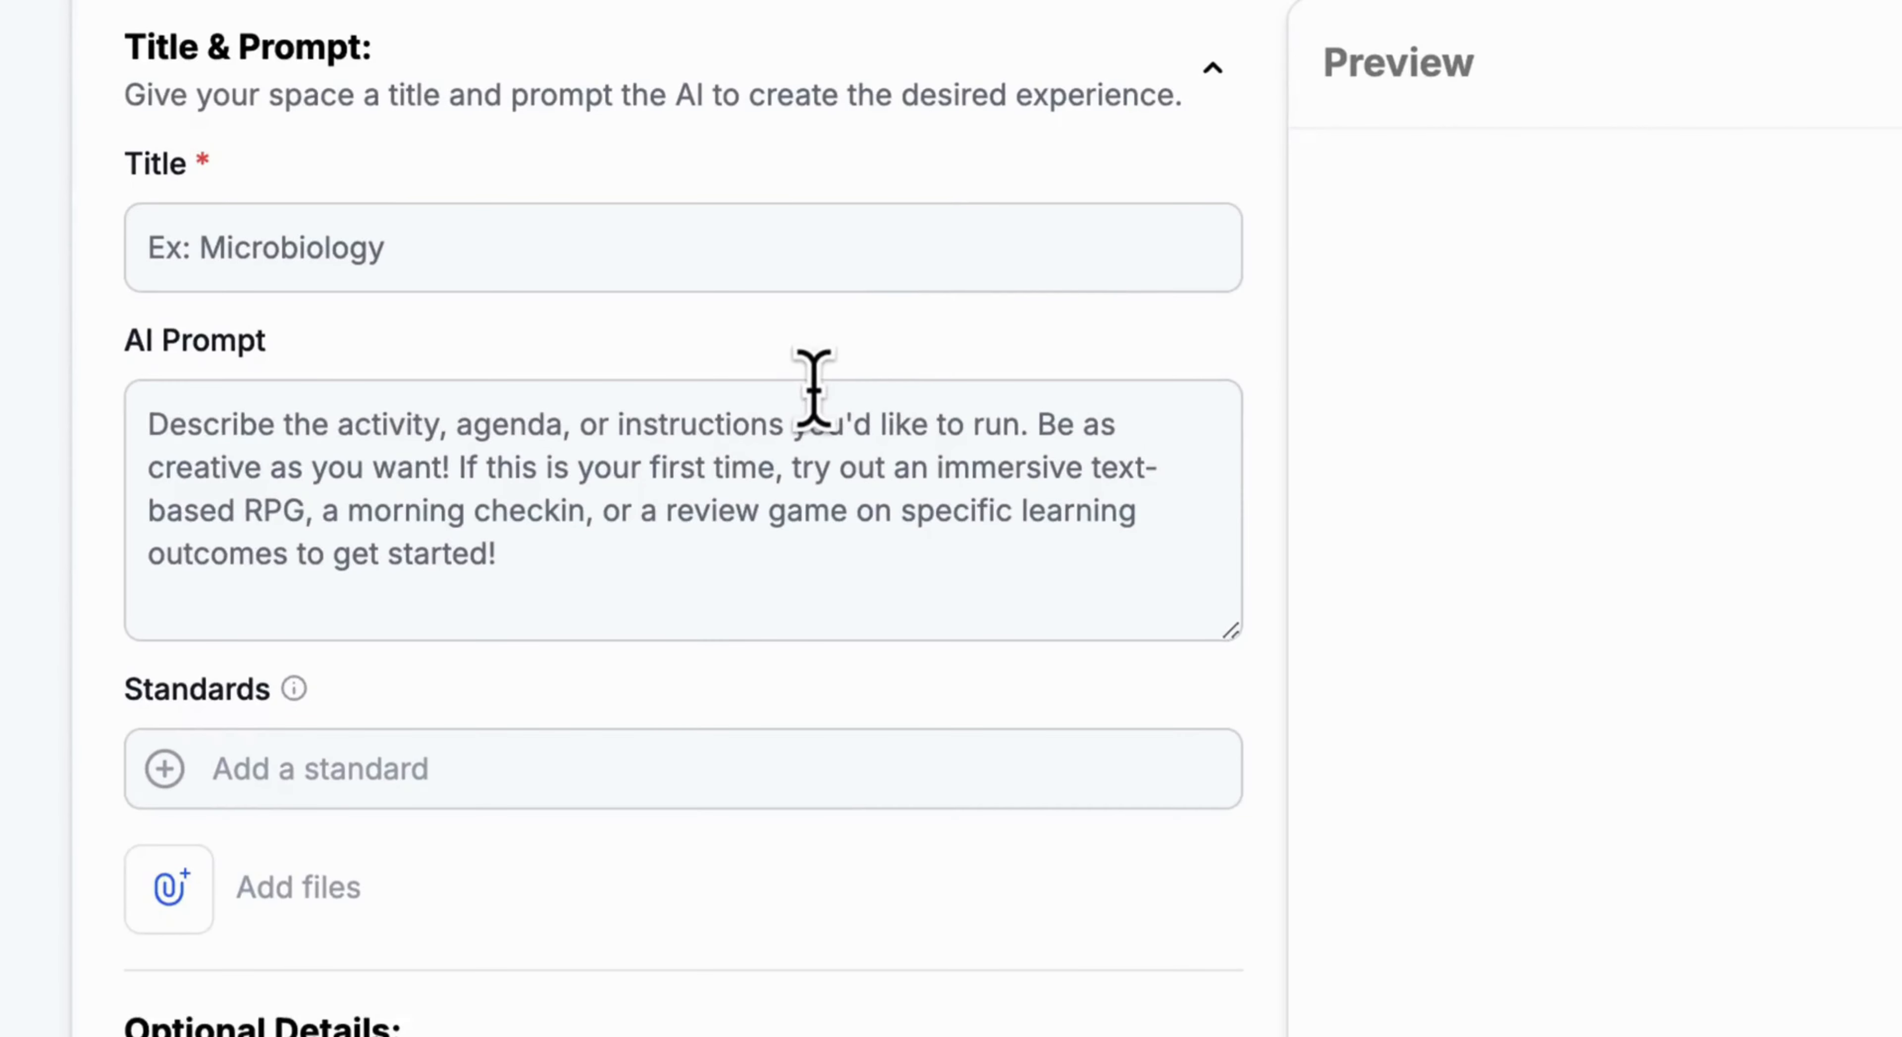
mouse_move(756, 416)
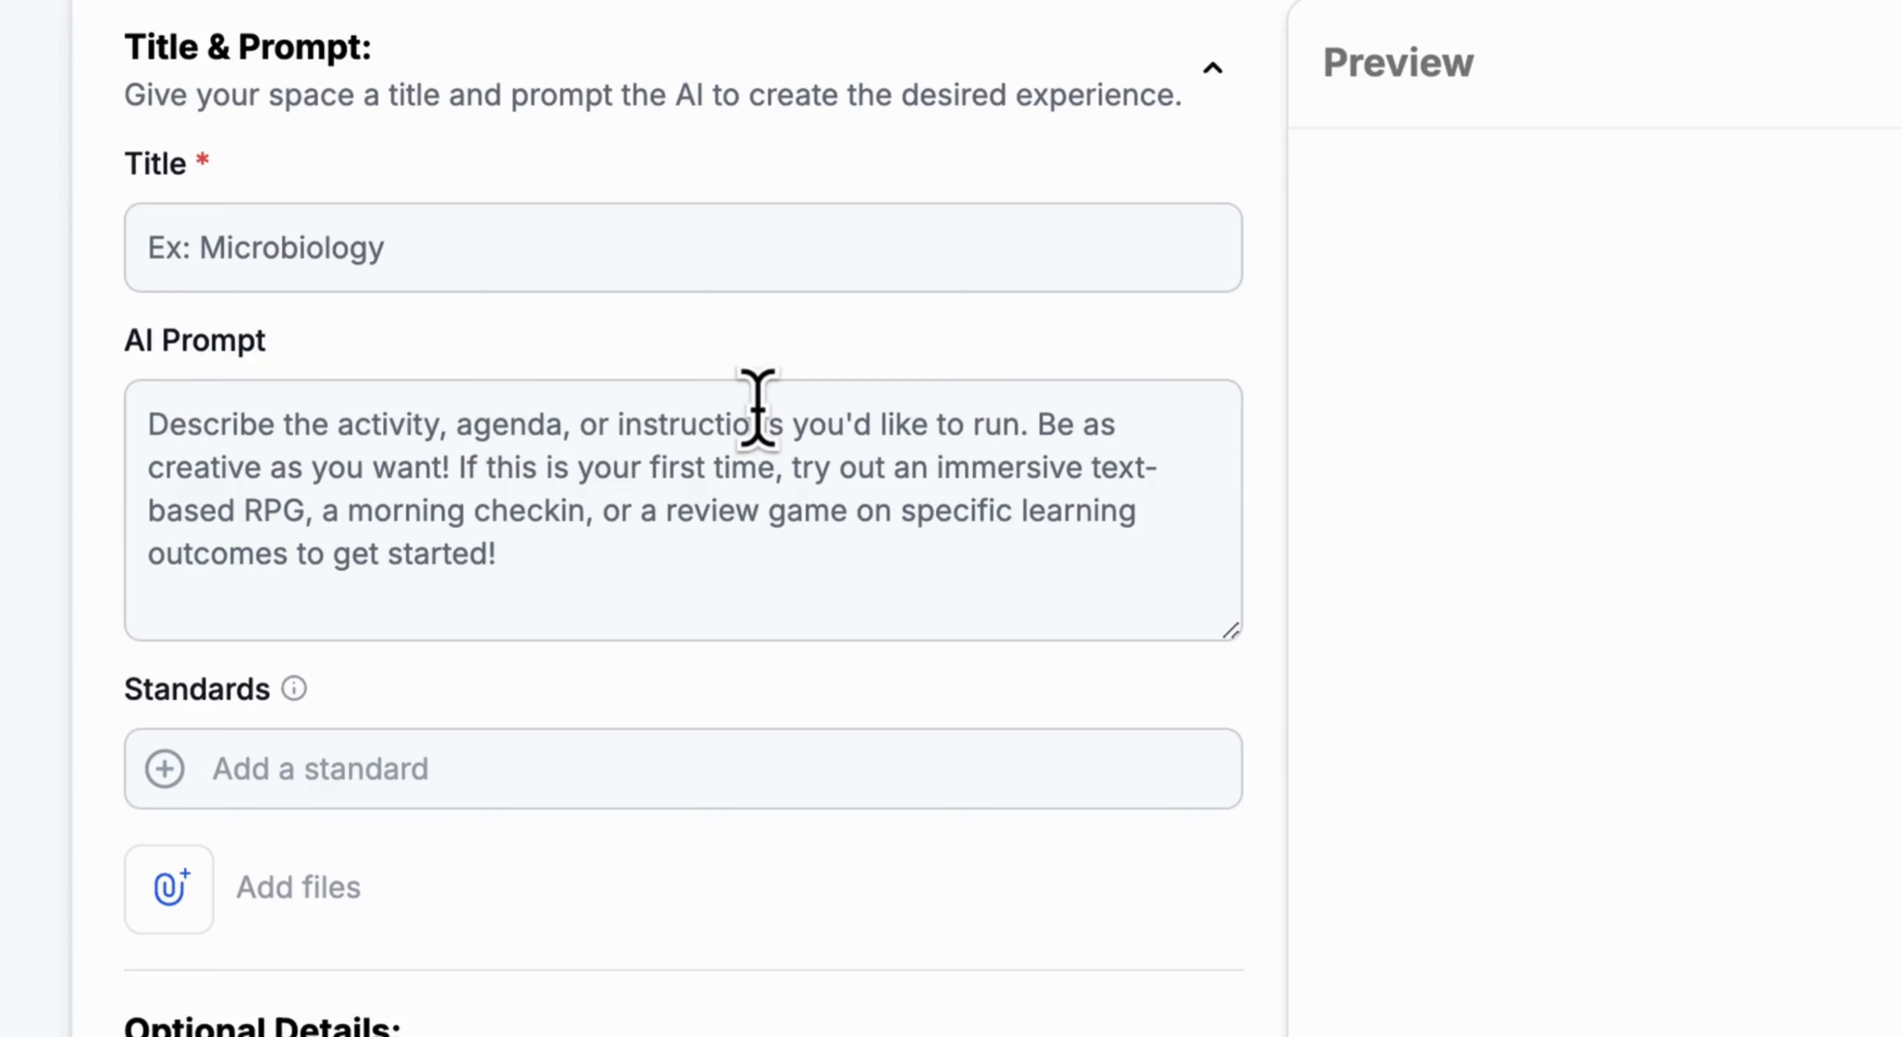
scroll(down, 3)
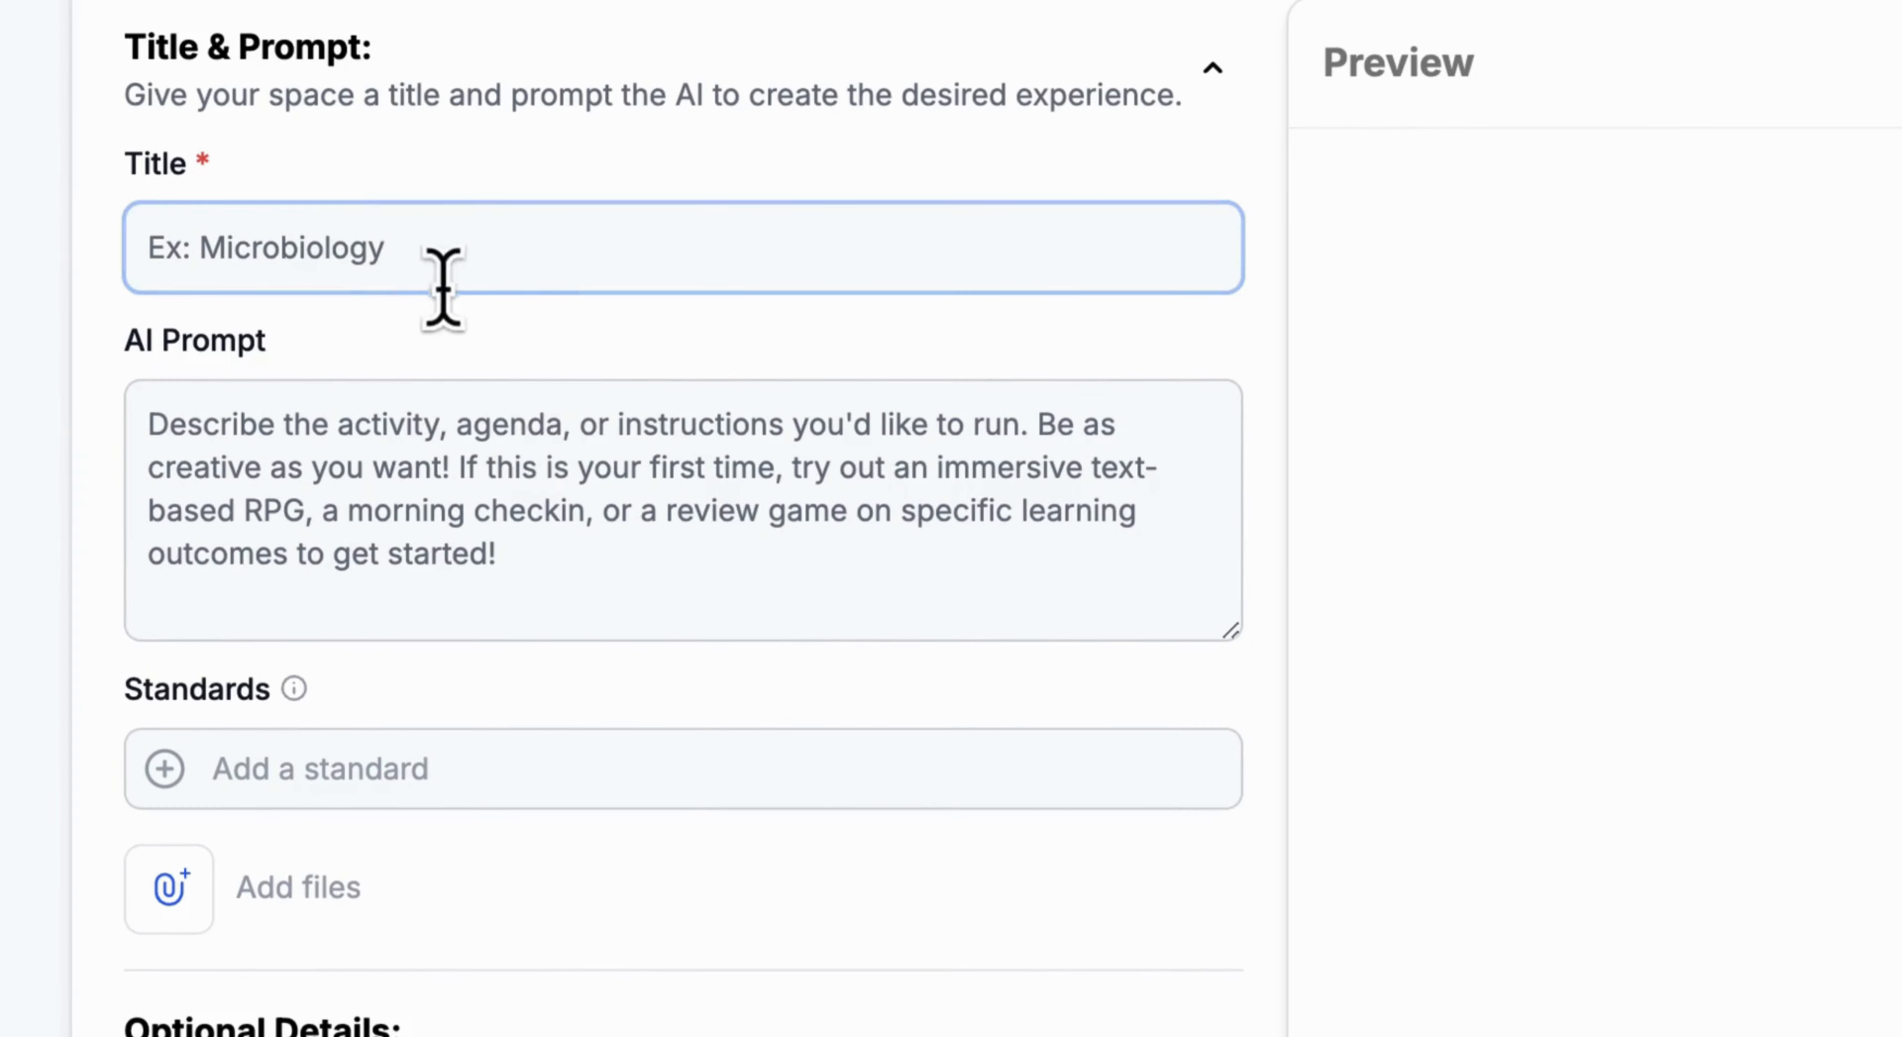
mouse_move(589, 289)
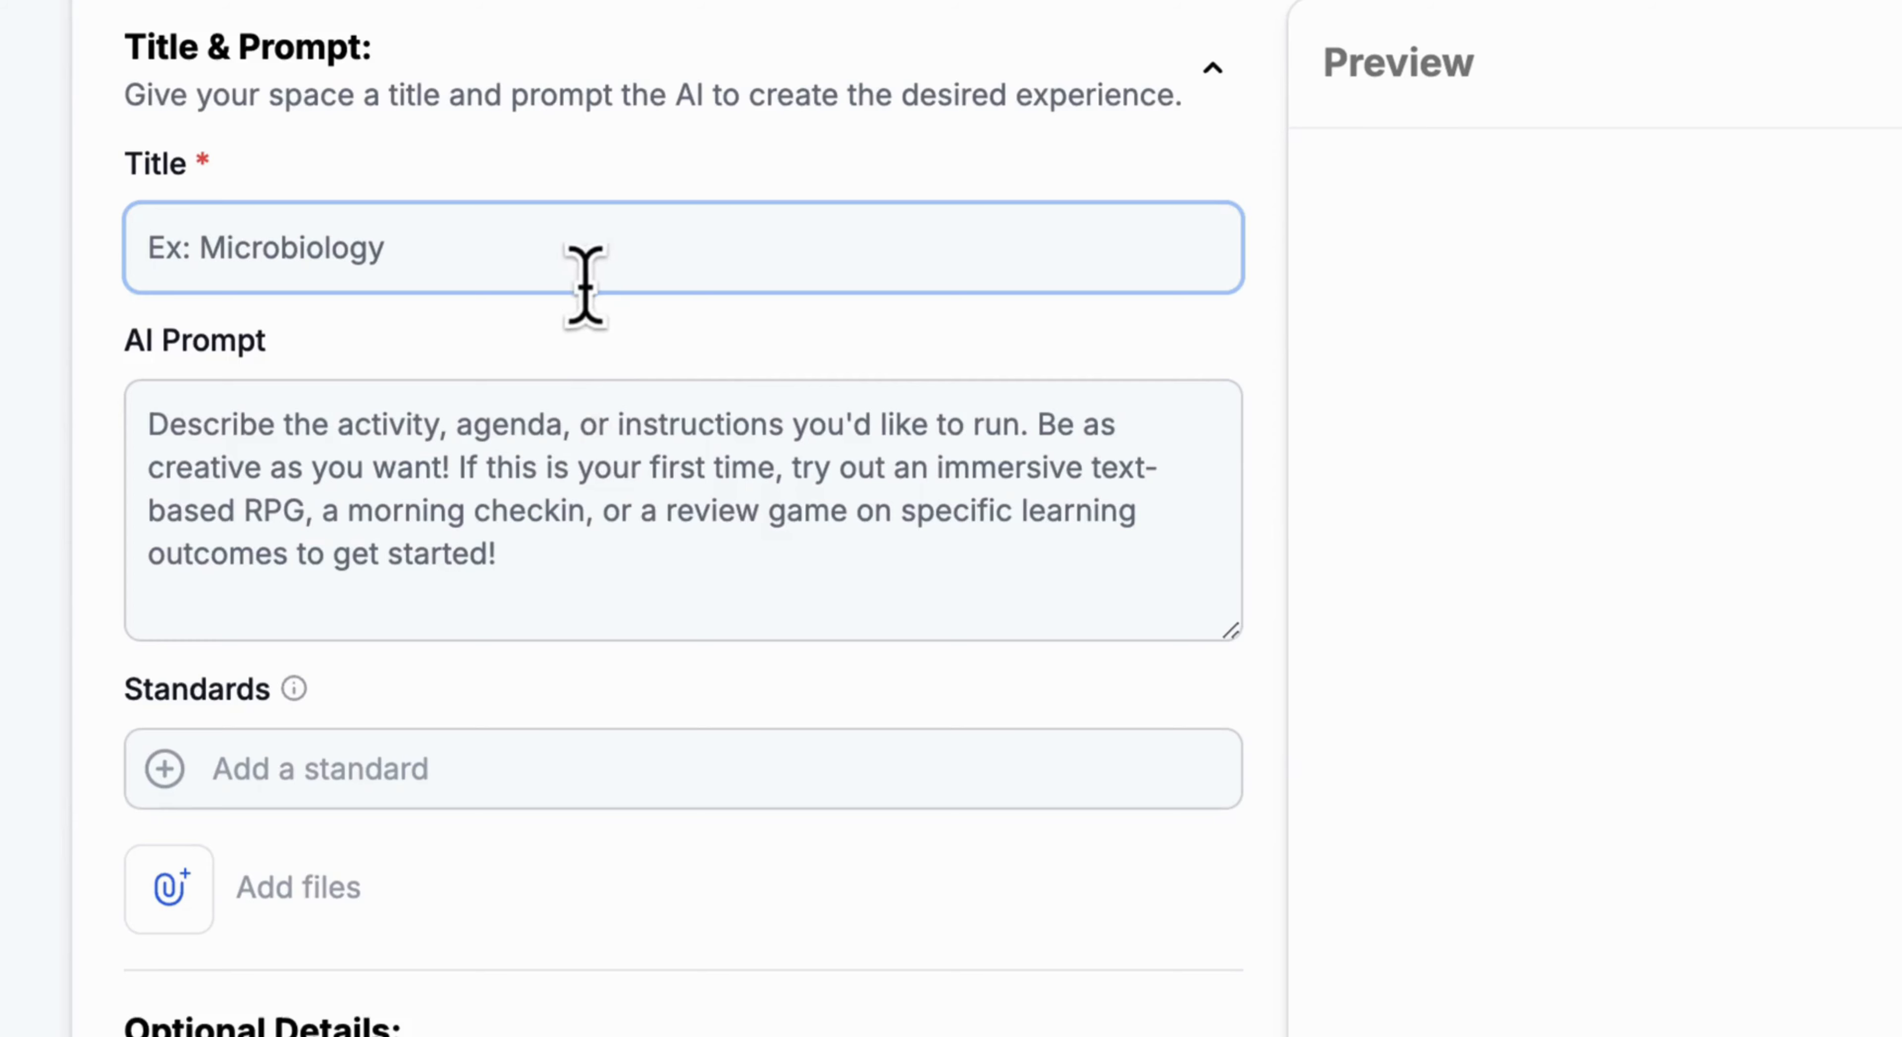
mouse_move(452, 385)
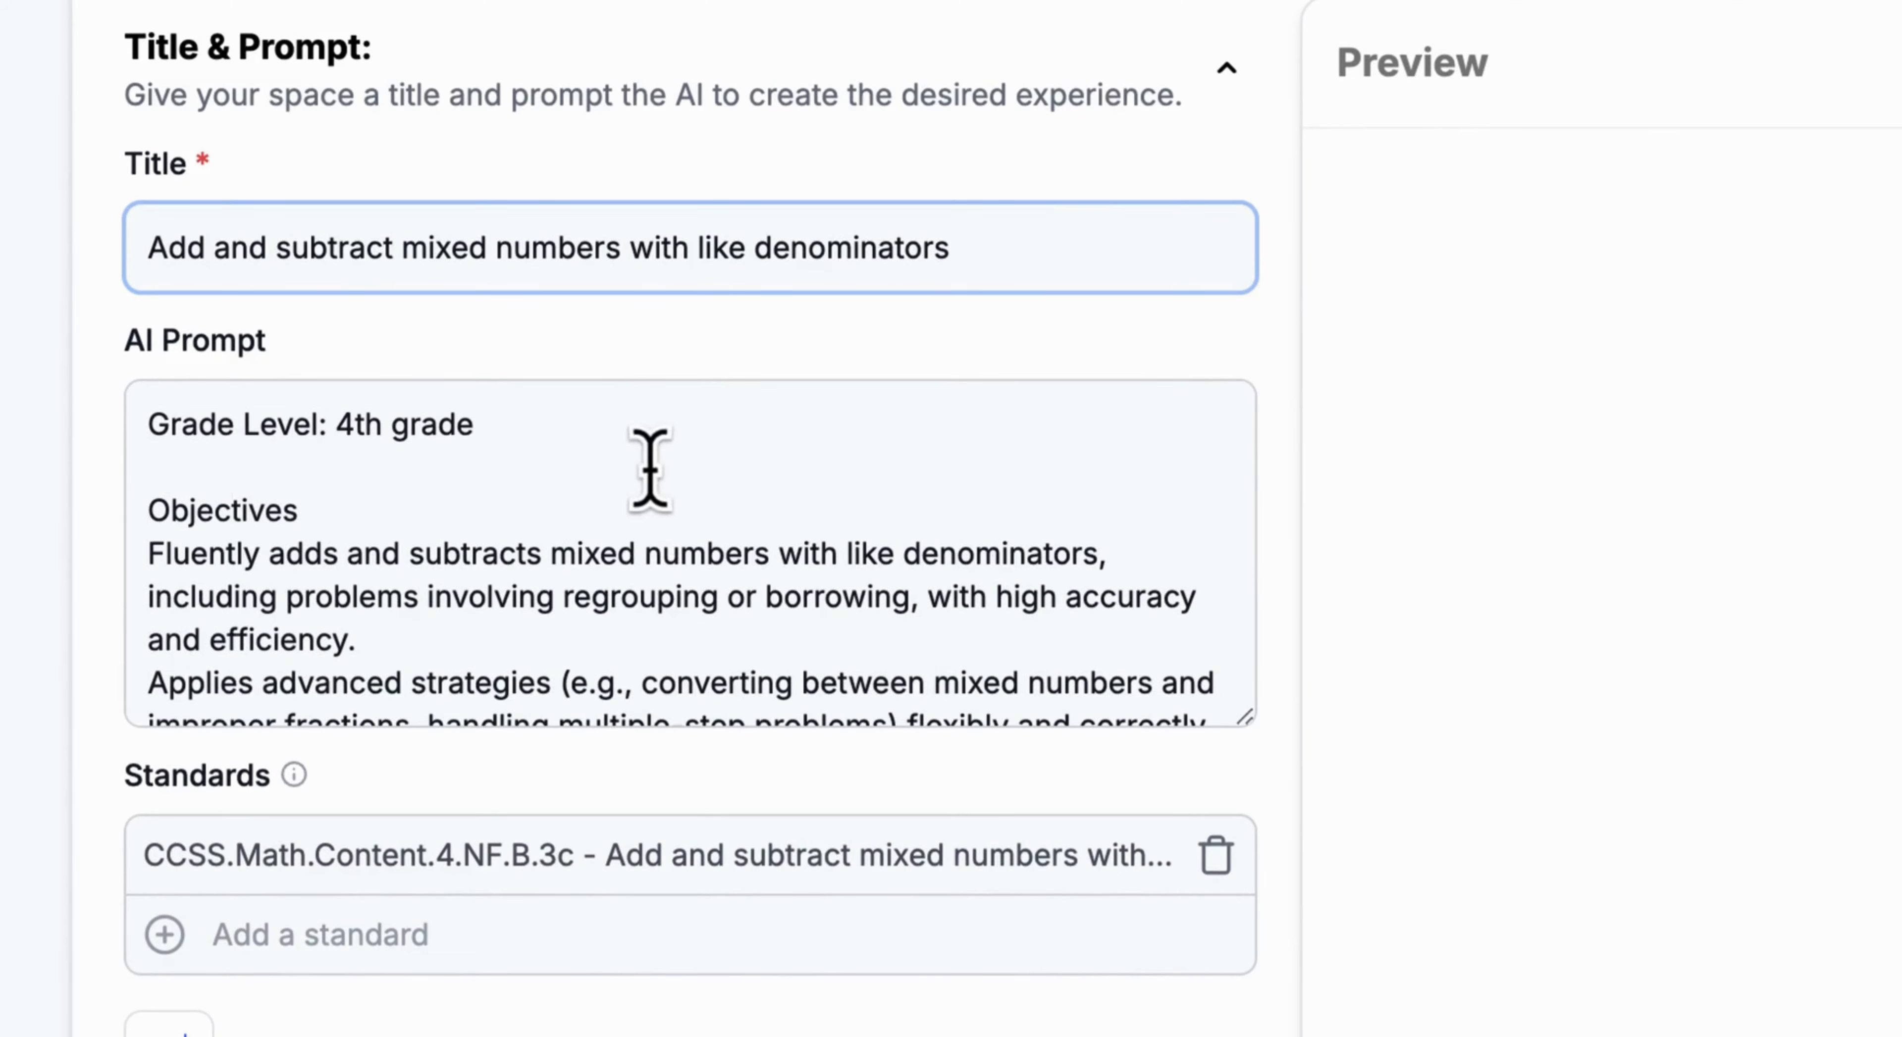
mouse_move(658, 503)
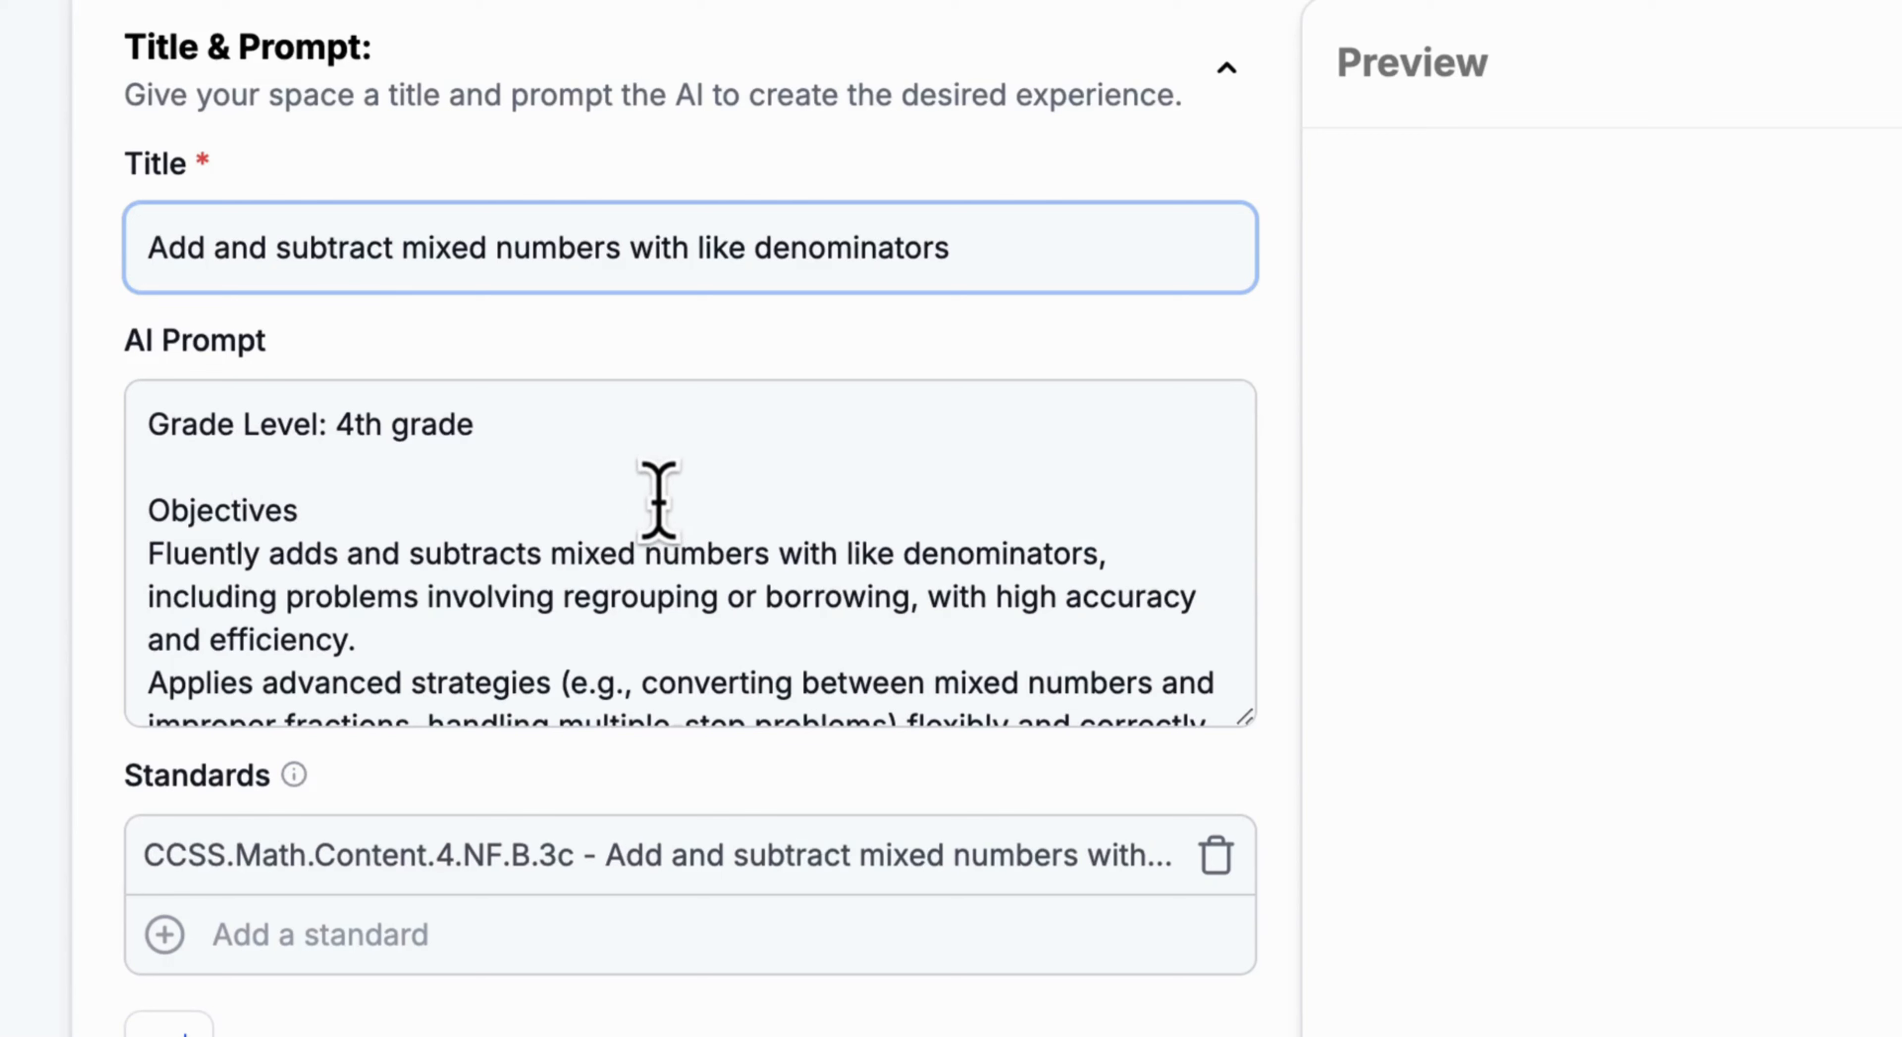
scroll(down, 3)
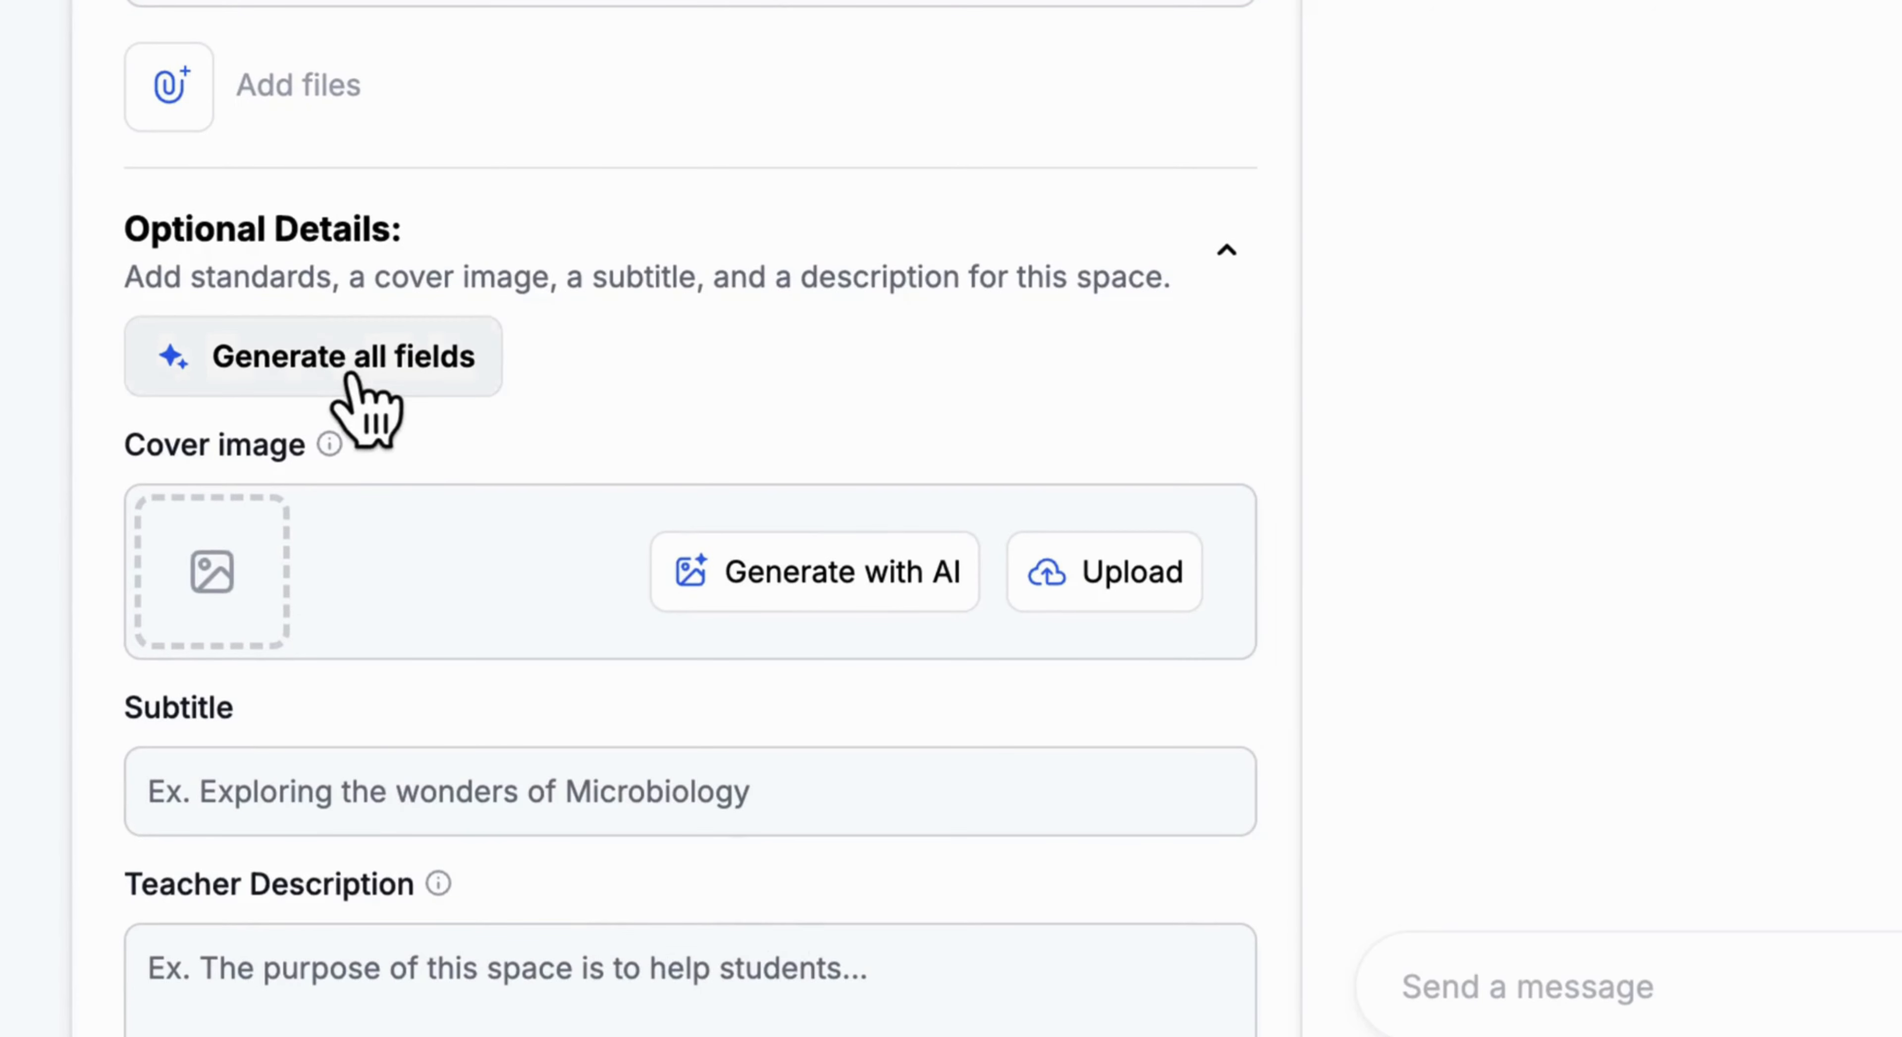
Step: Auto-fill the optional details, producing subtitle 'Master mixed numbers with ease' and both descriptions
click(334, 356)
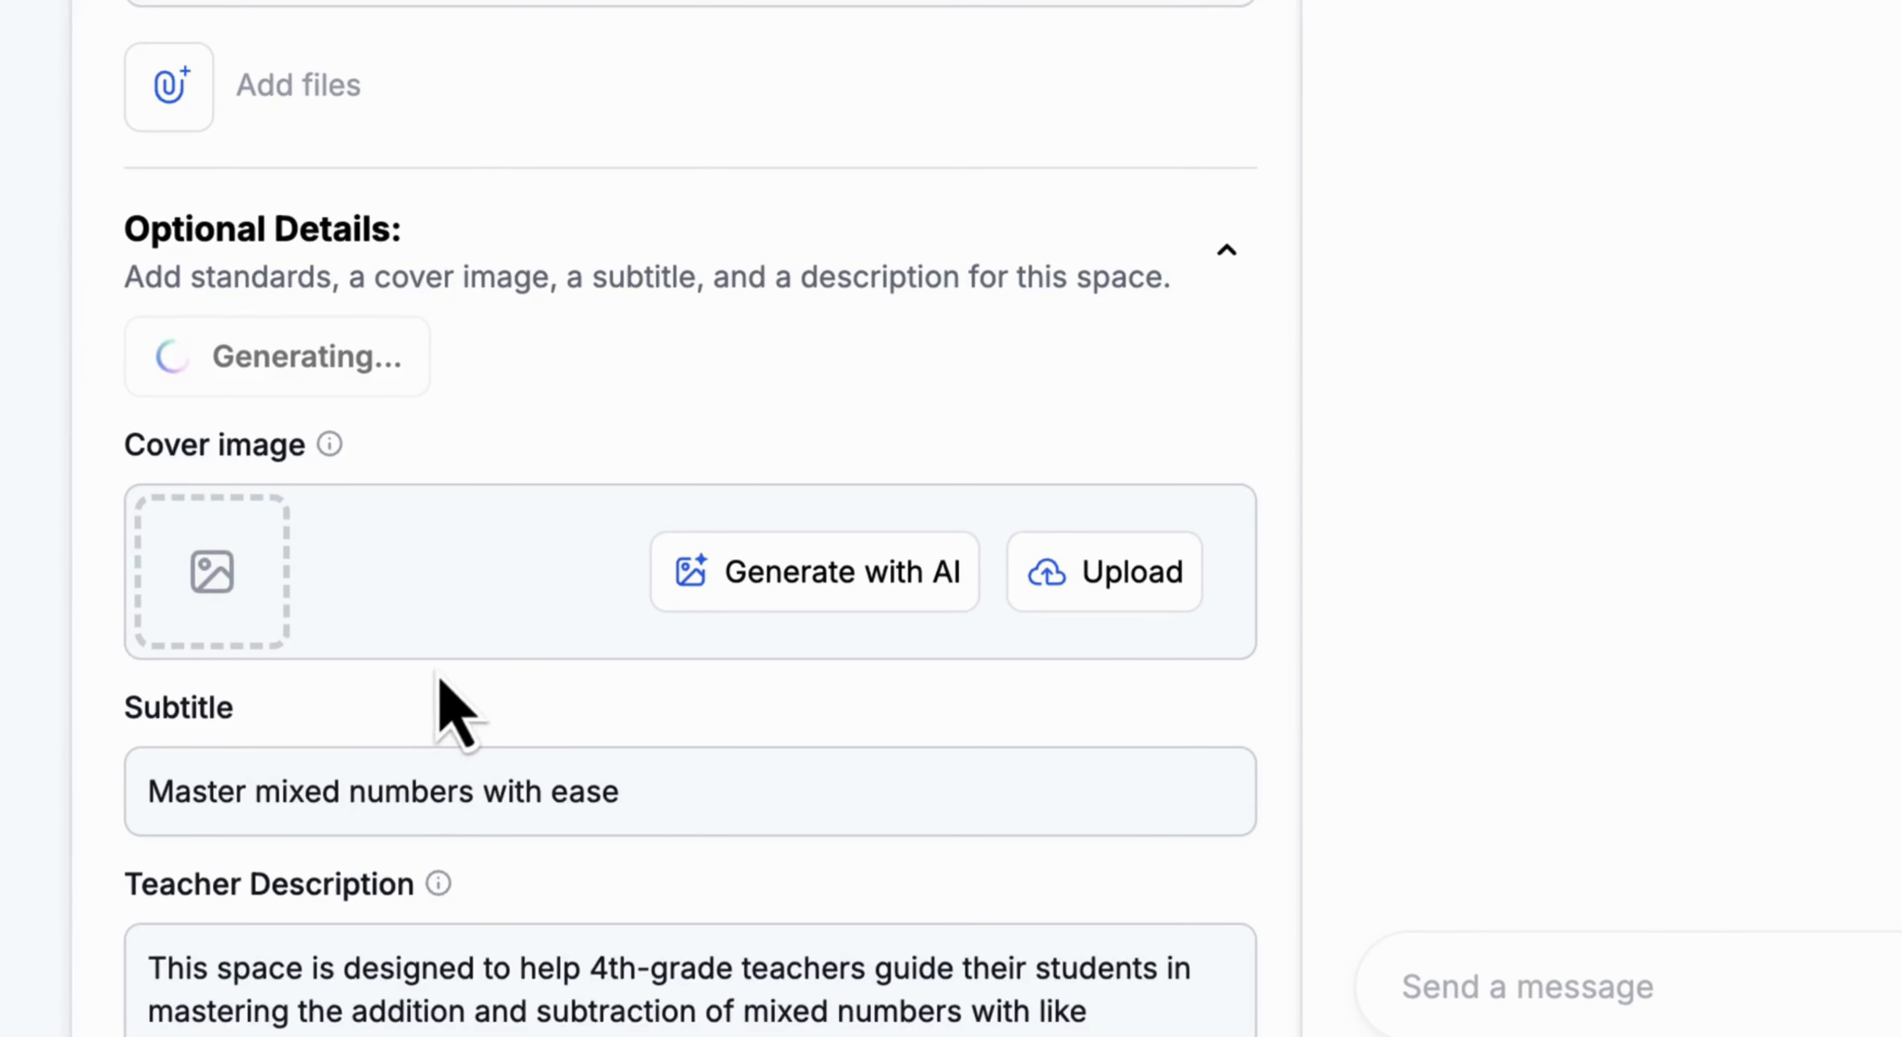
scroll(down, 3)
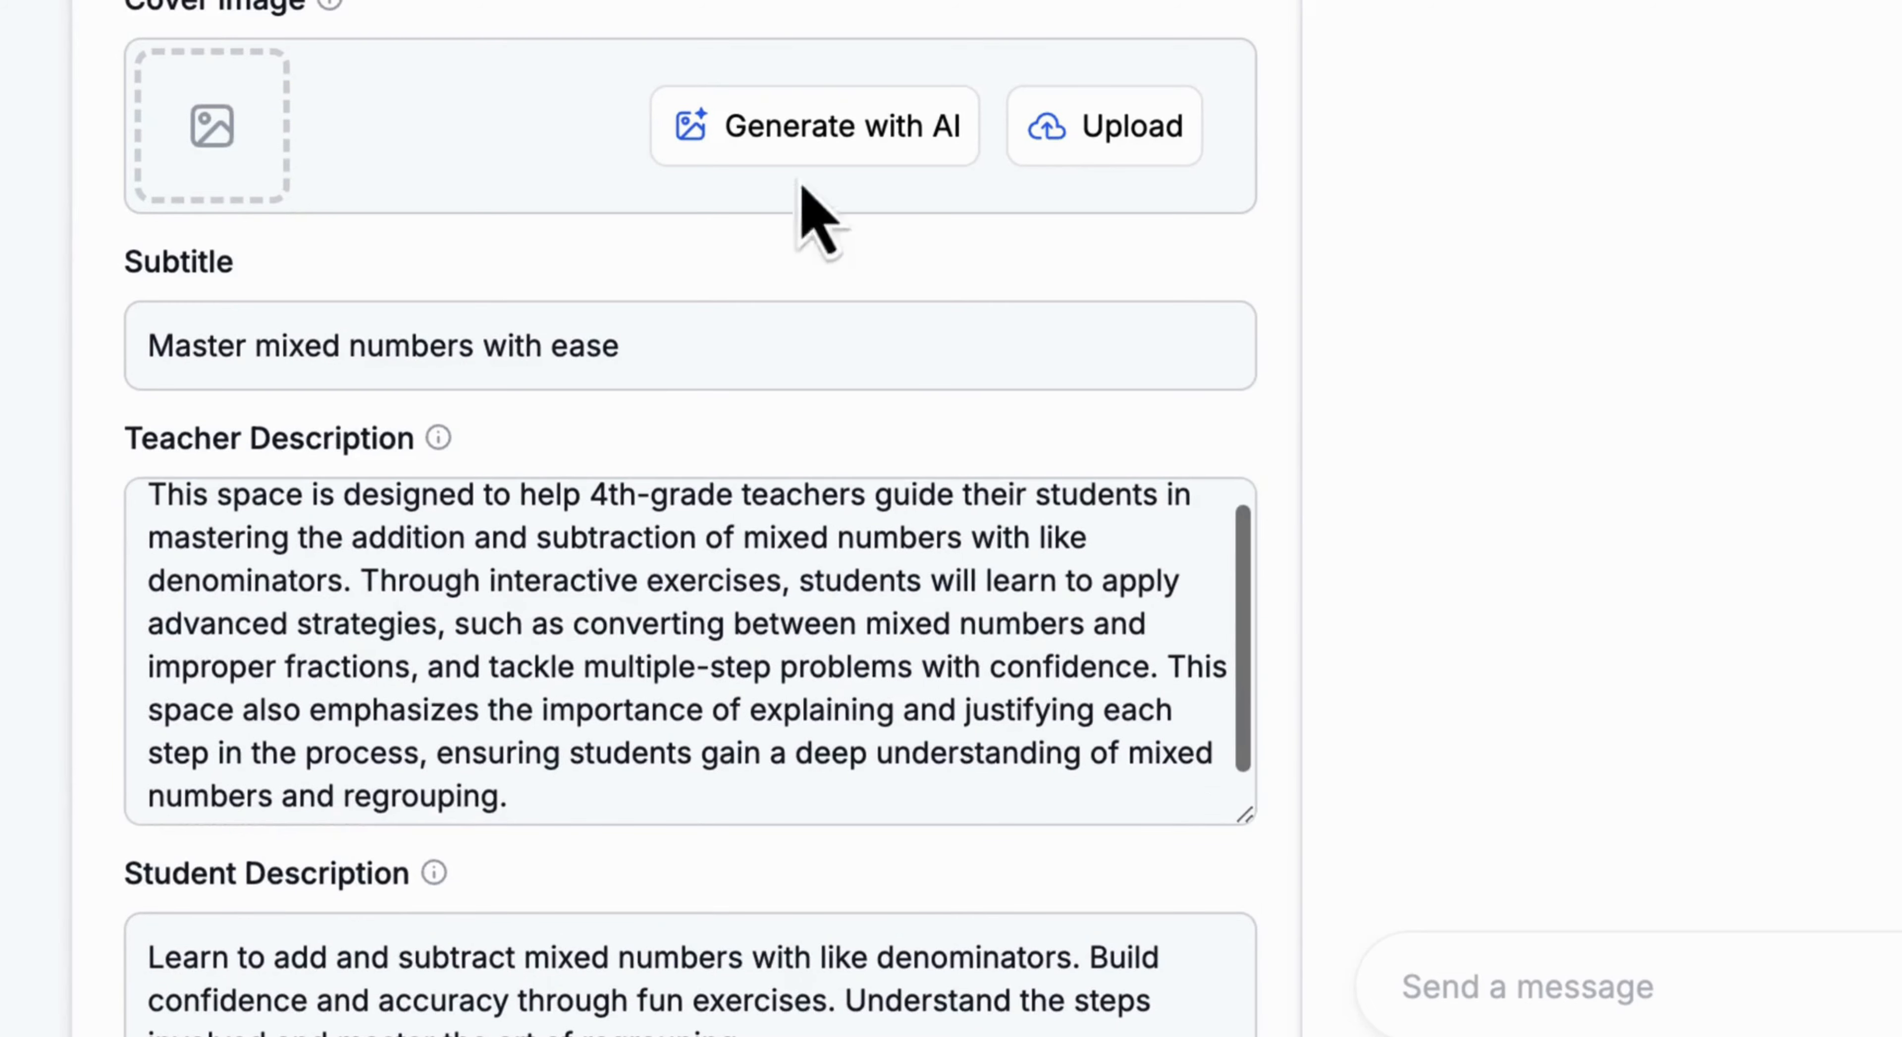
Step: Generate an AI cover image for the space
click(812, 127)
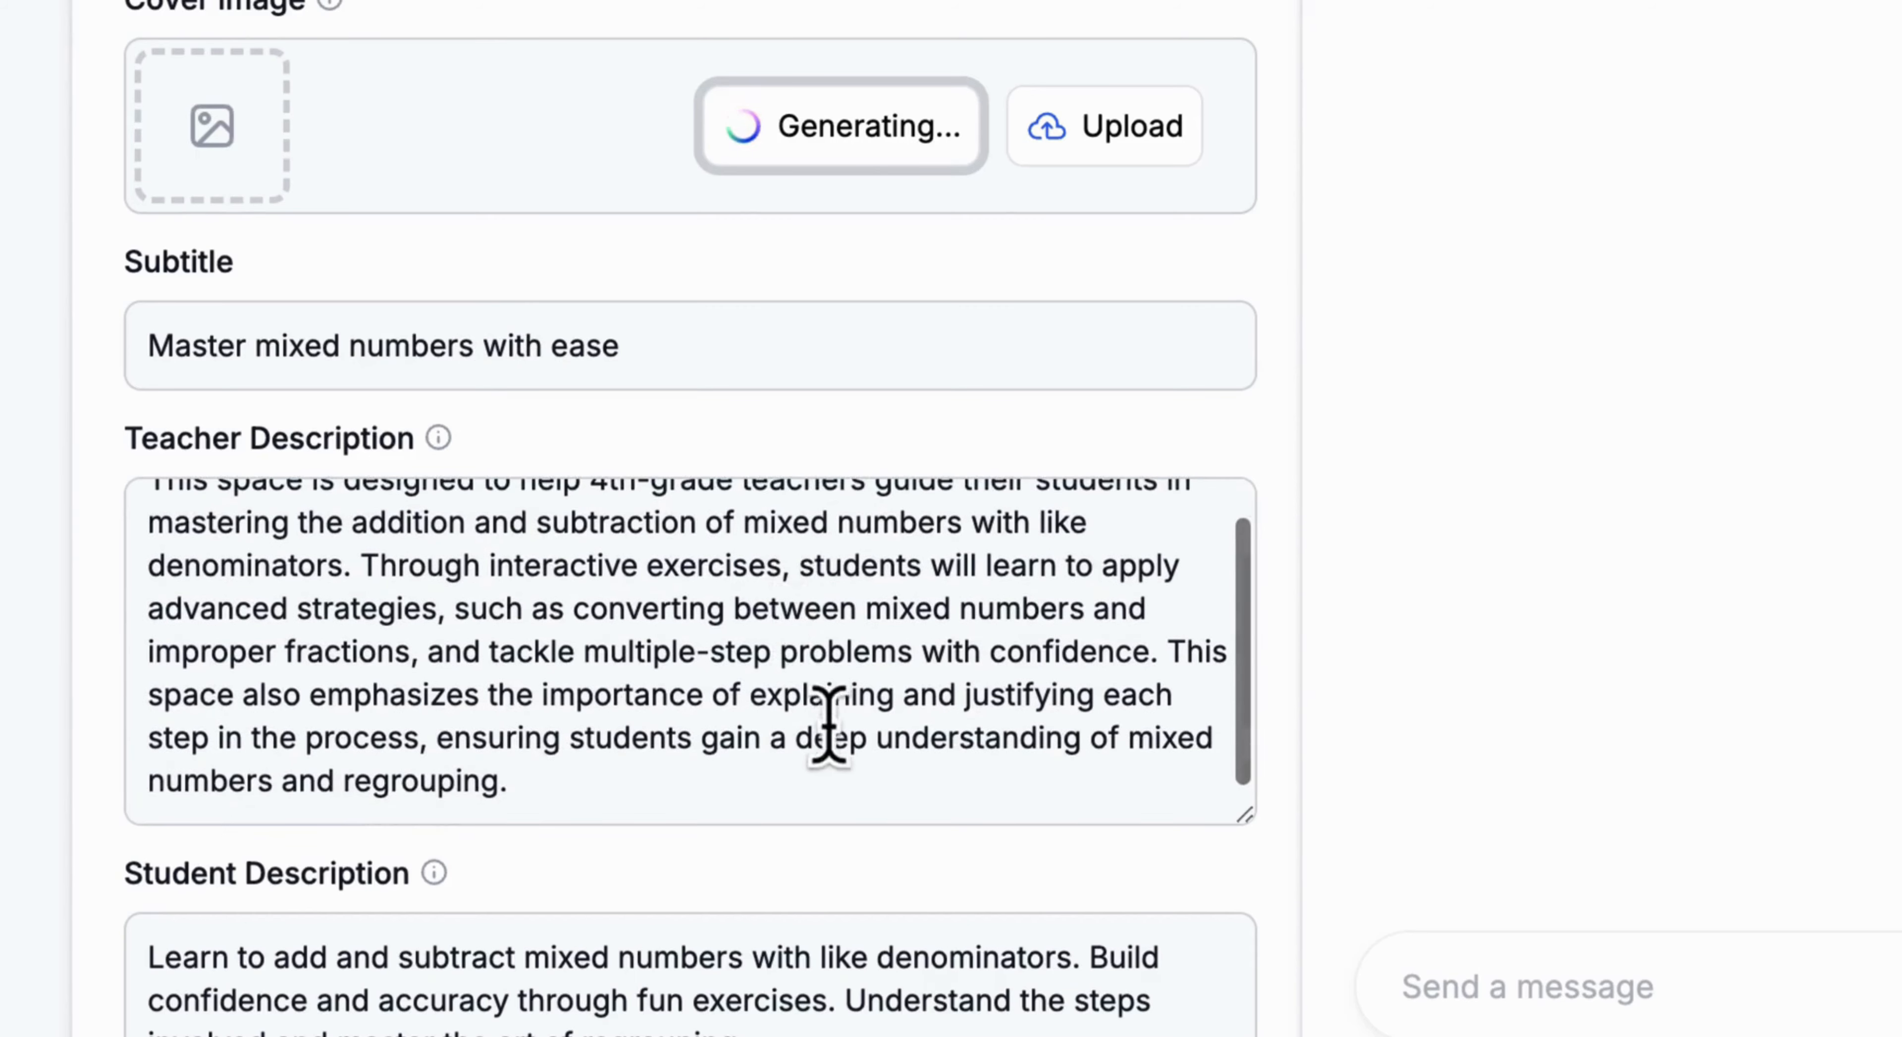
scroll(down, 3)
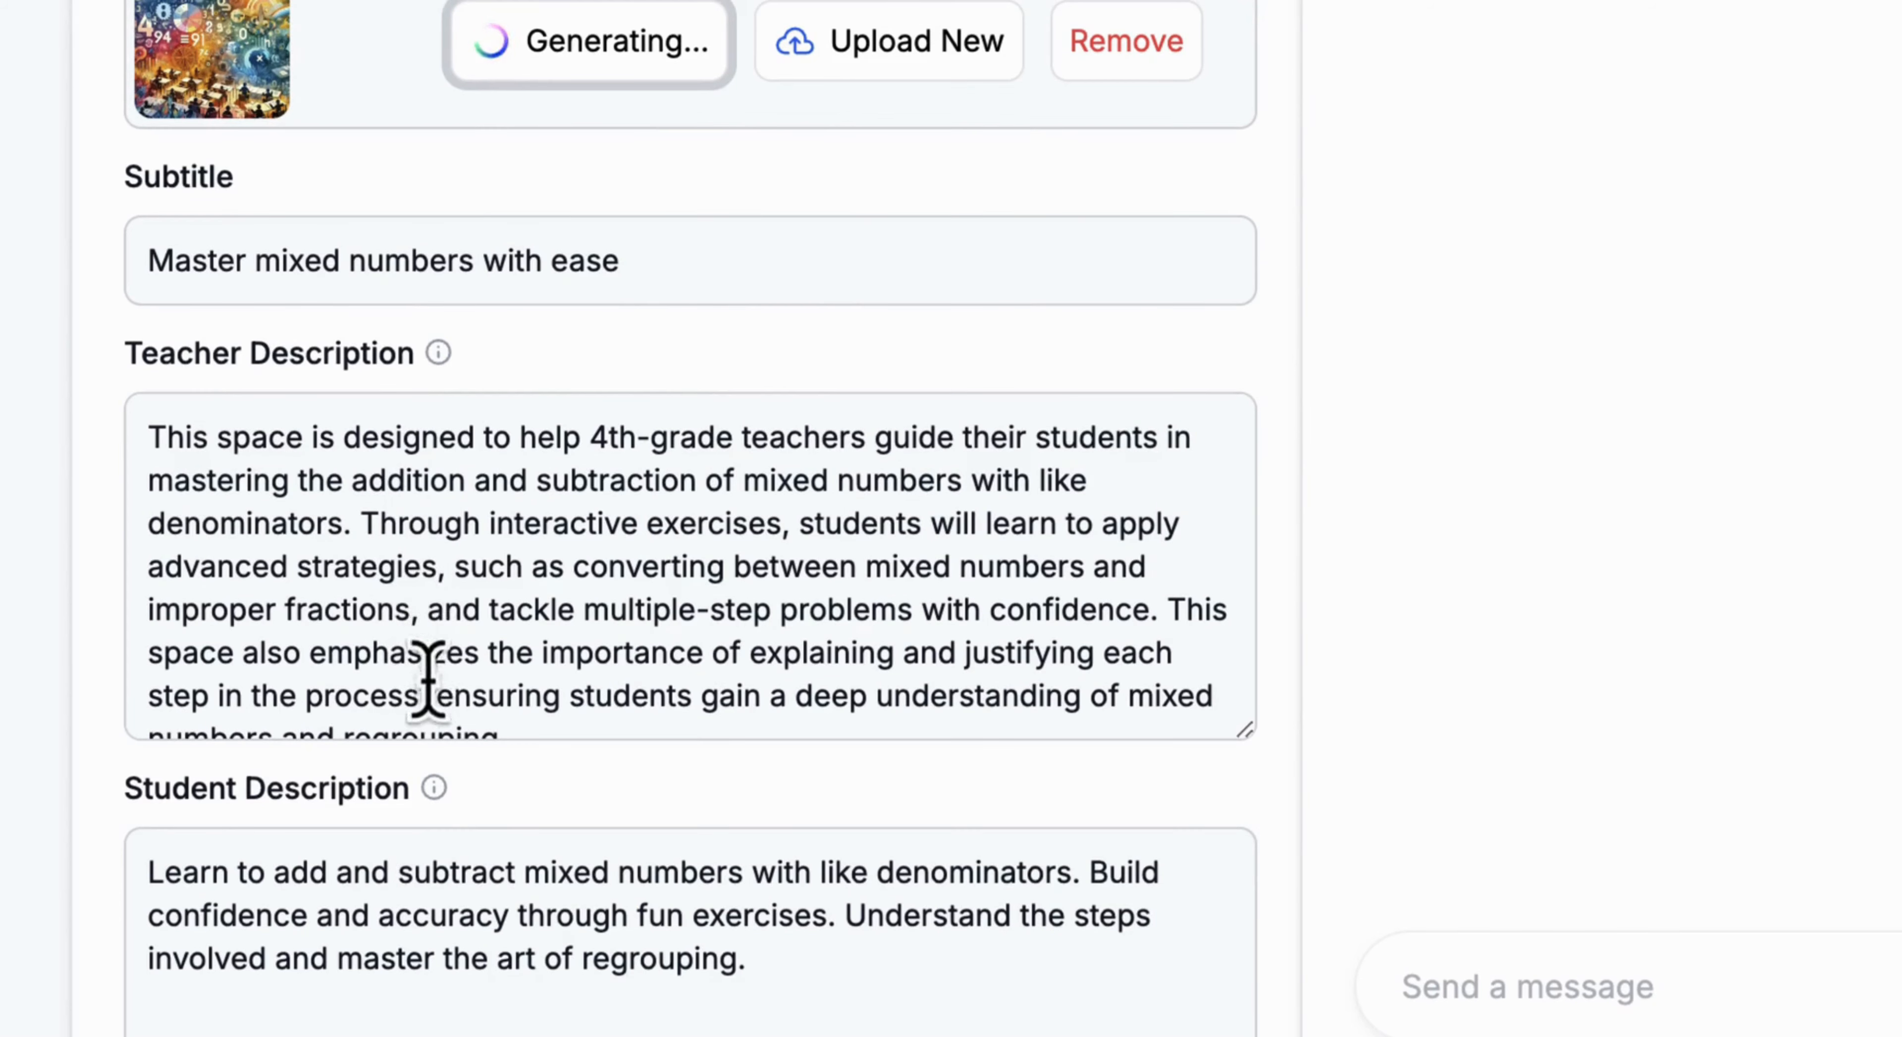
mouse_move(846, 969)
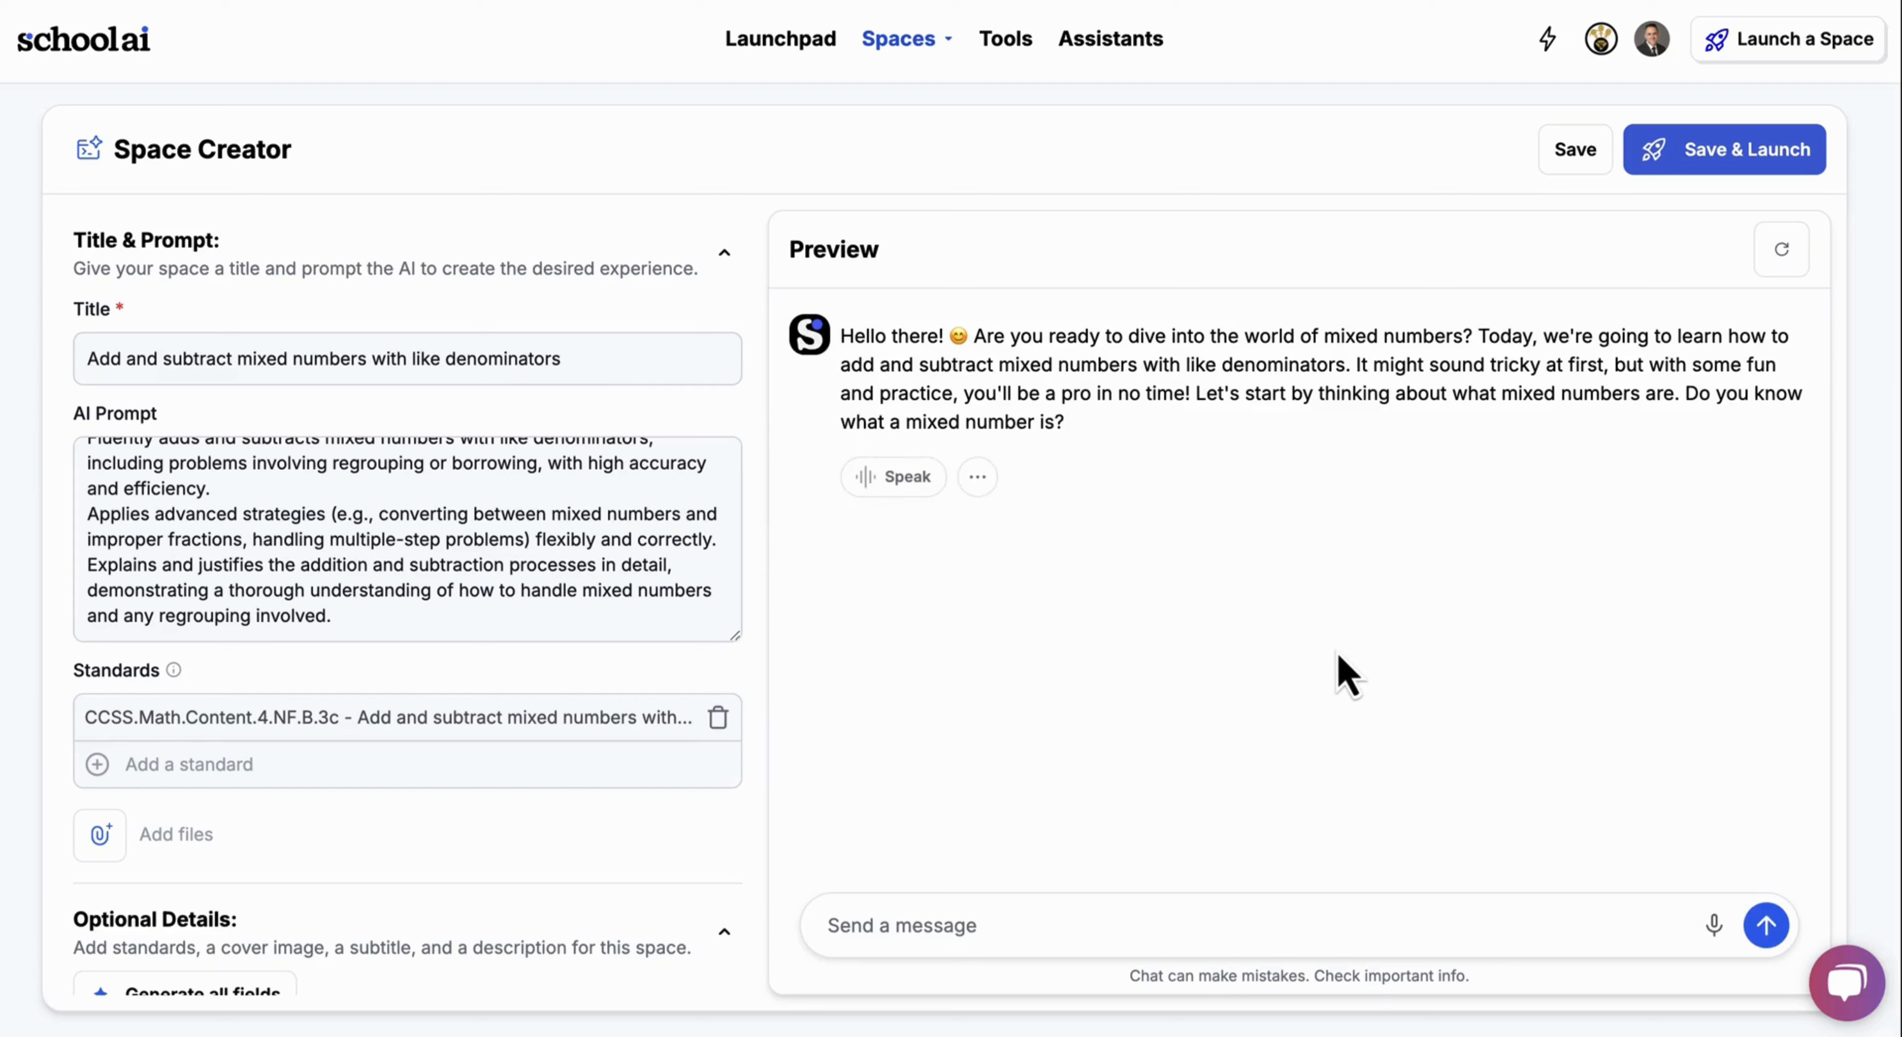
mouse_move(983, 524)
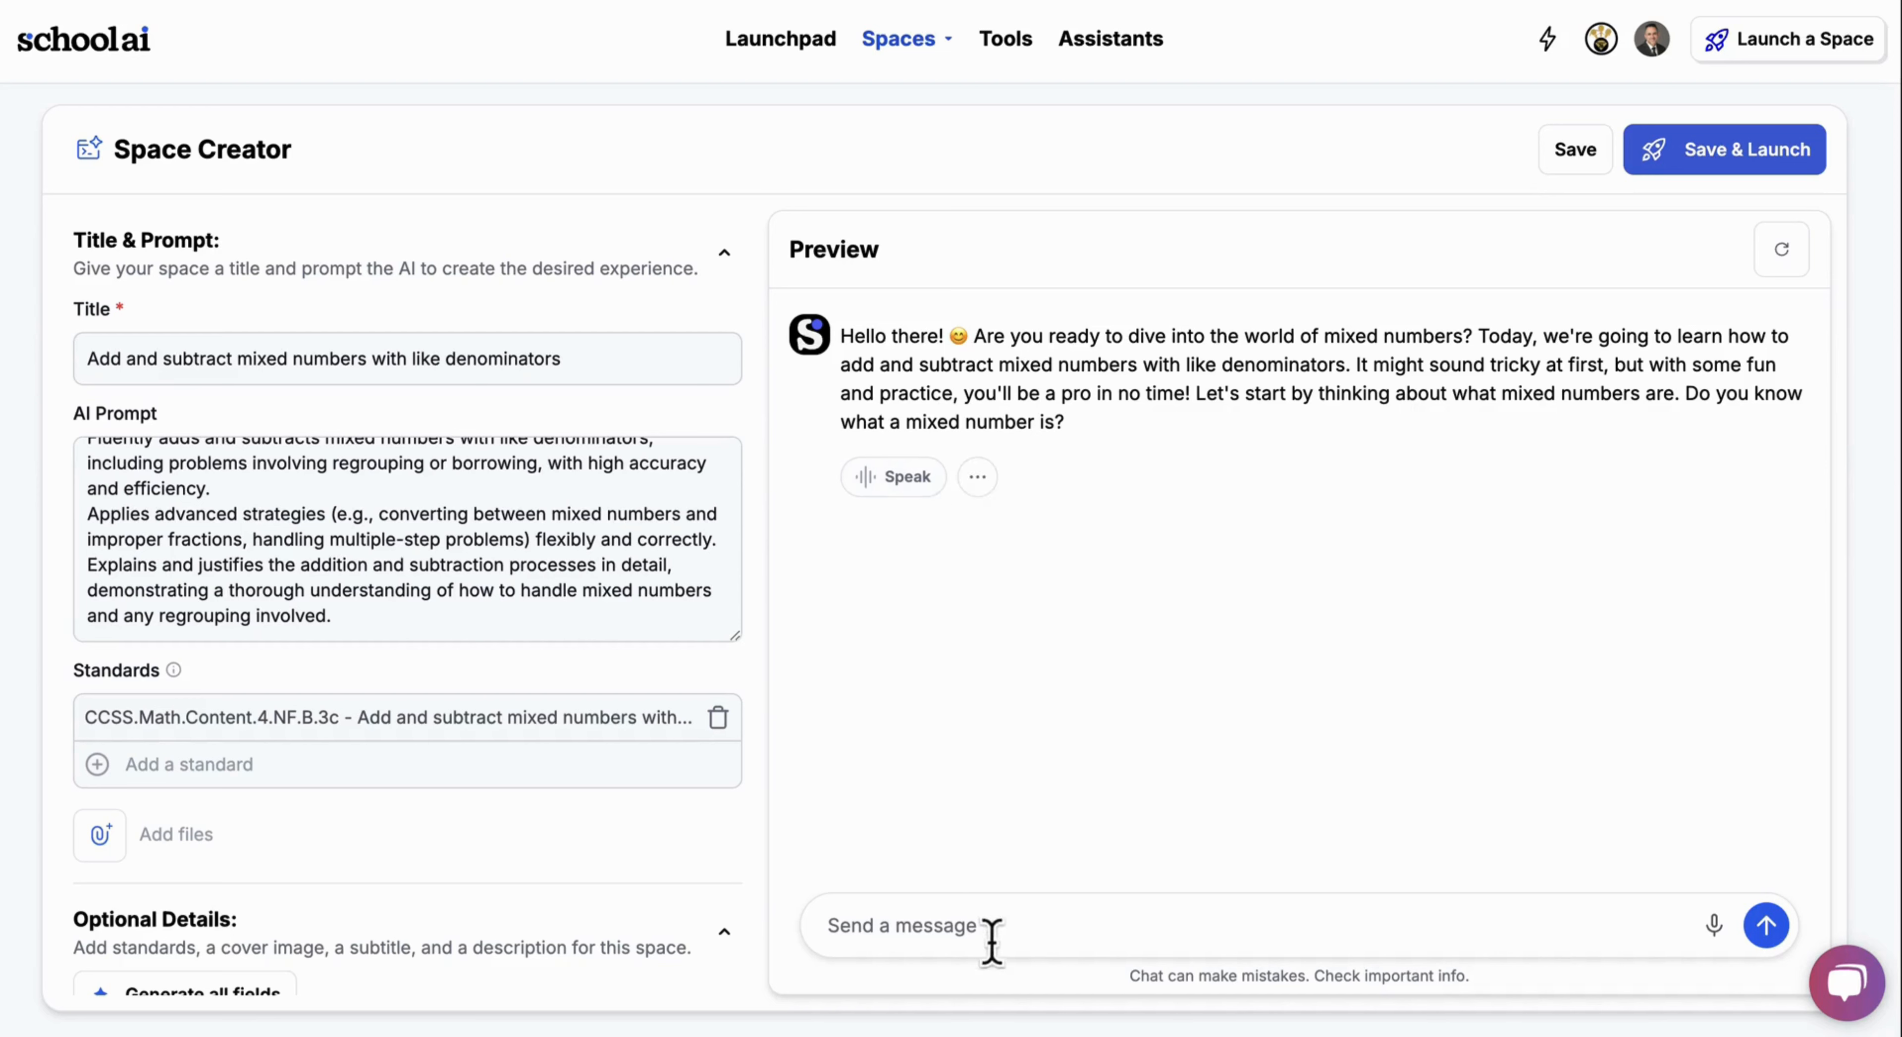
mouse_move(1251, 541)
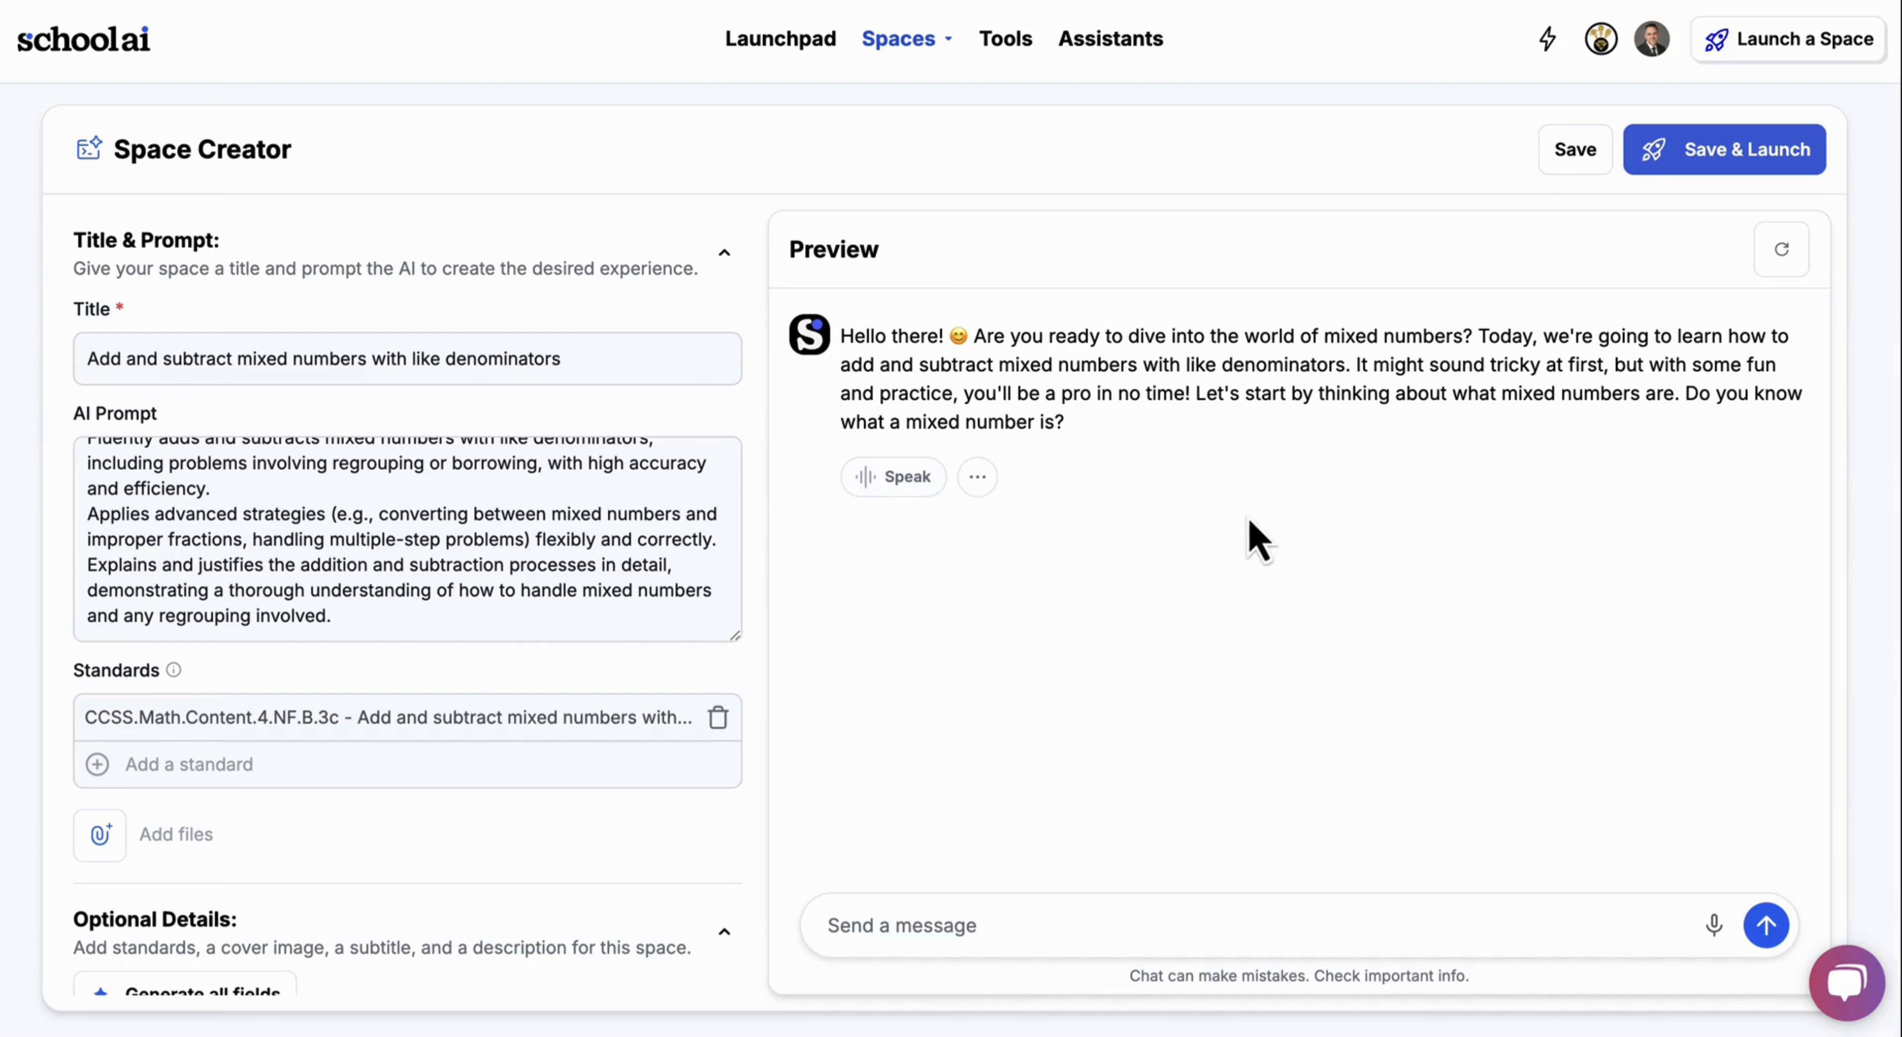
mouse_move(1621, 158)
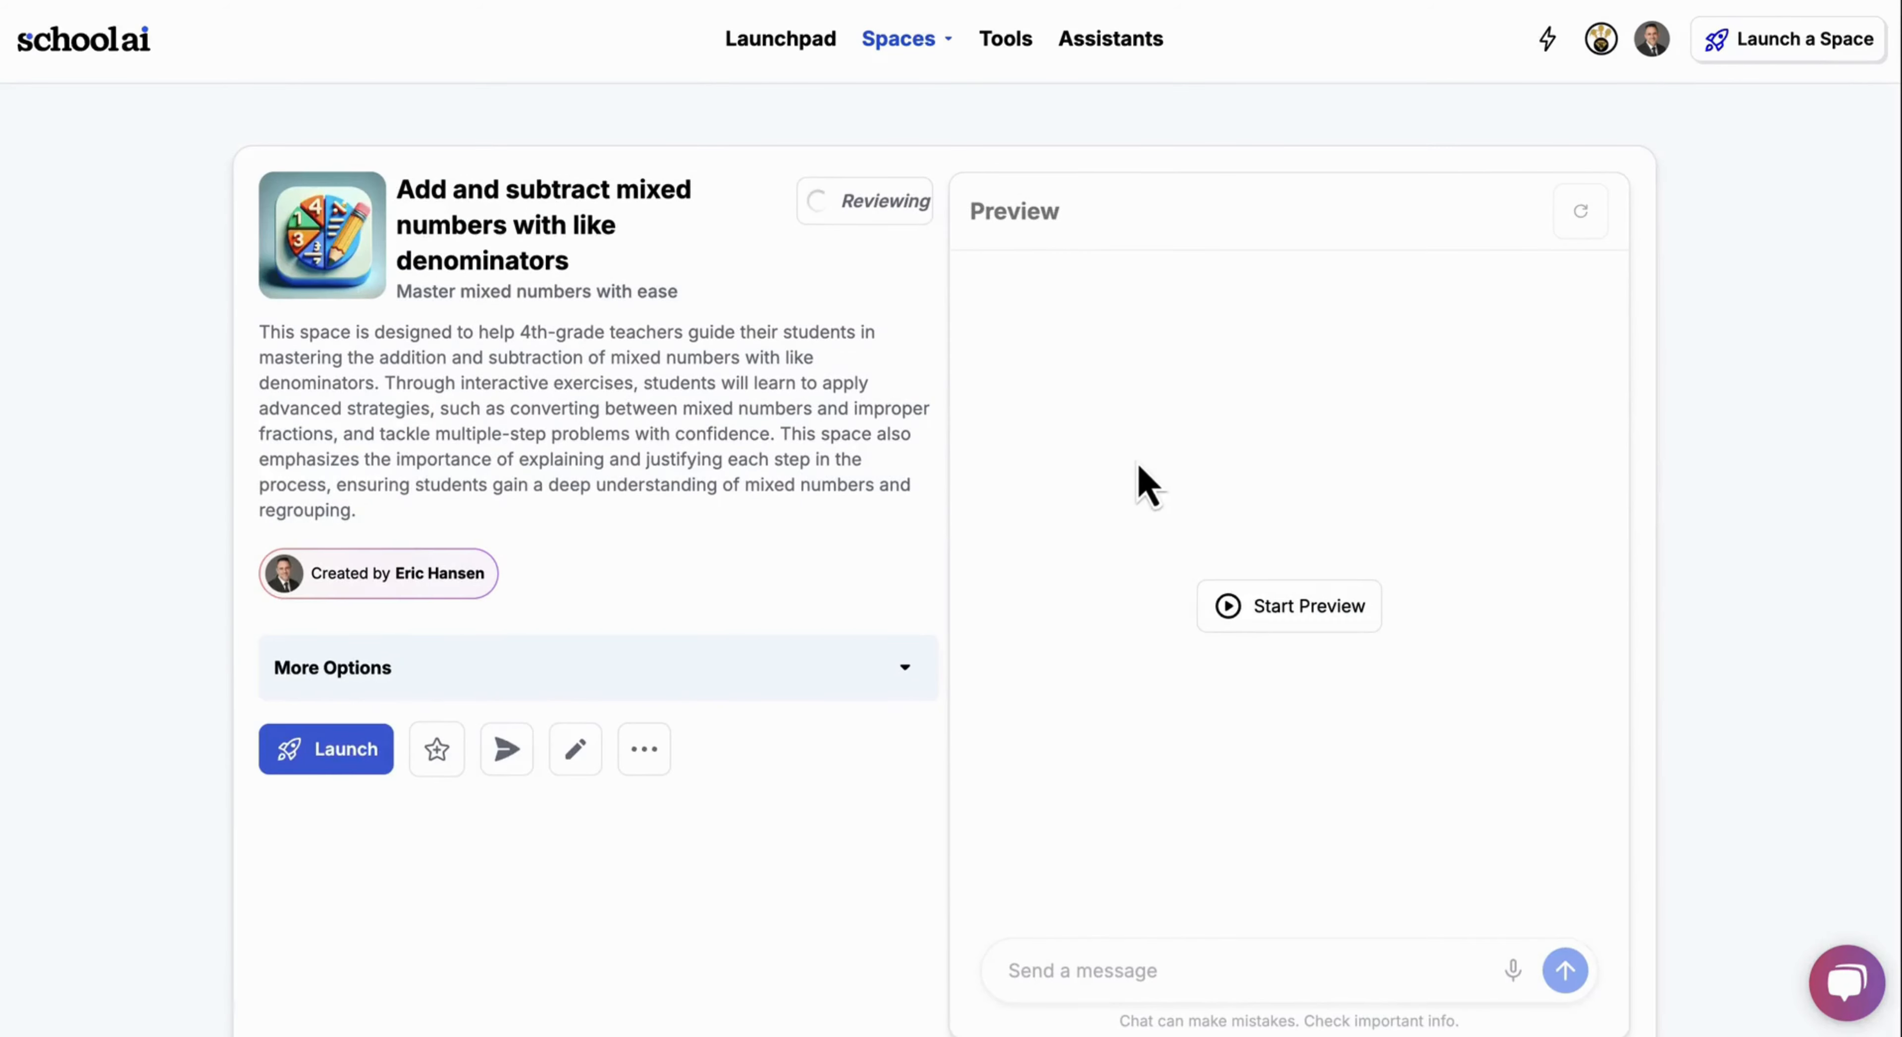
mouse_move(673, 529)
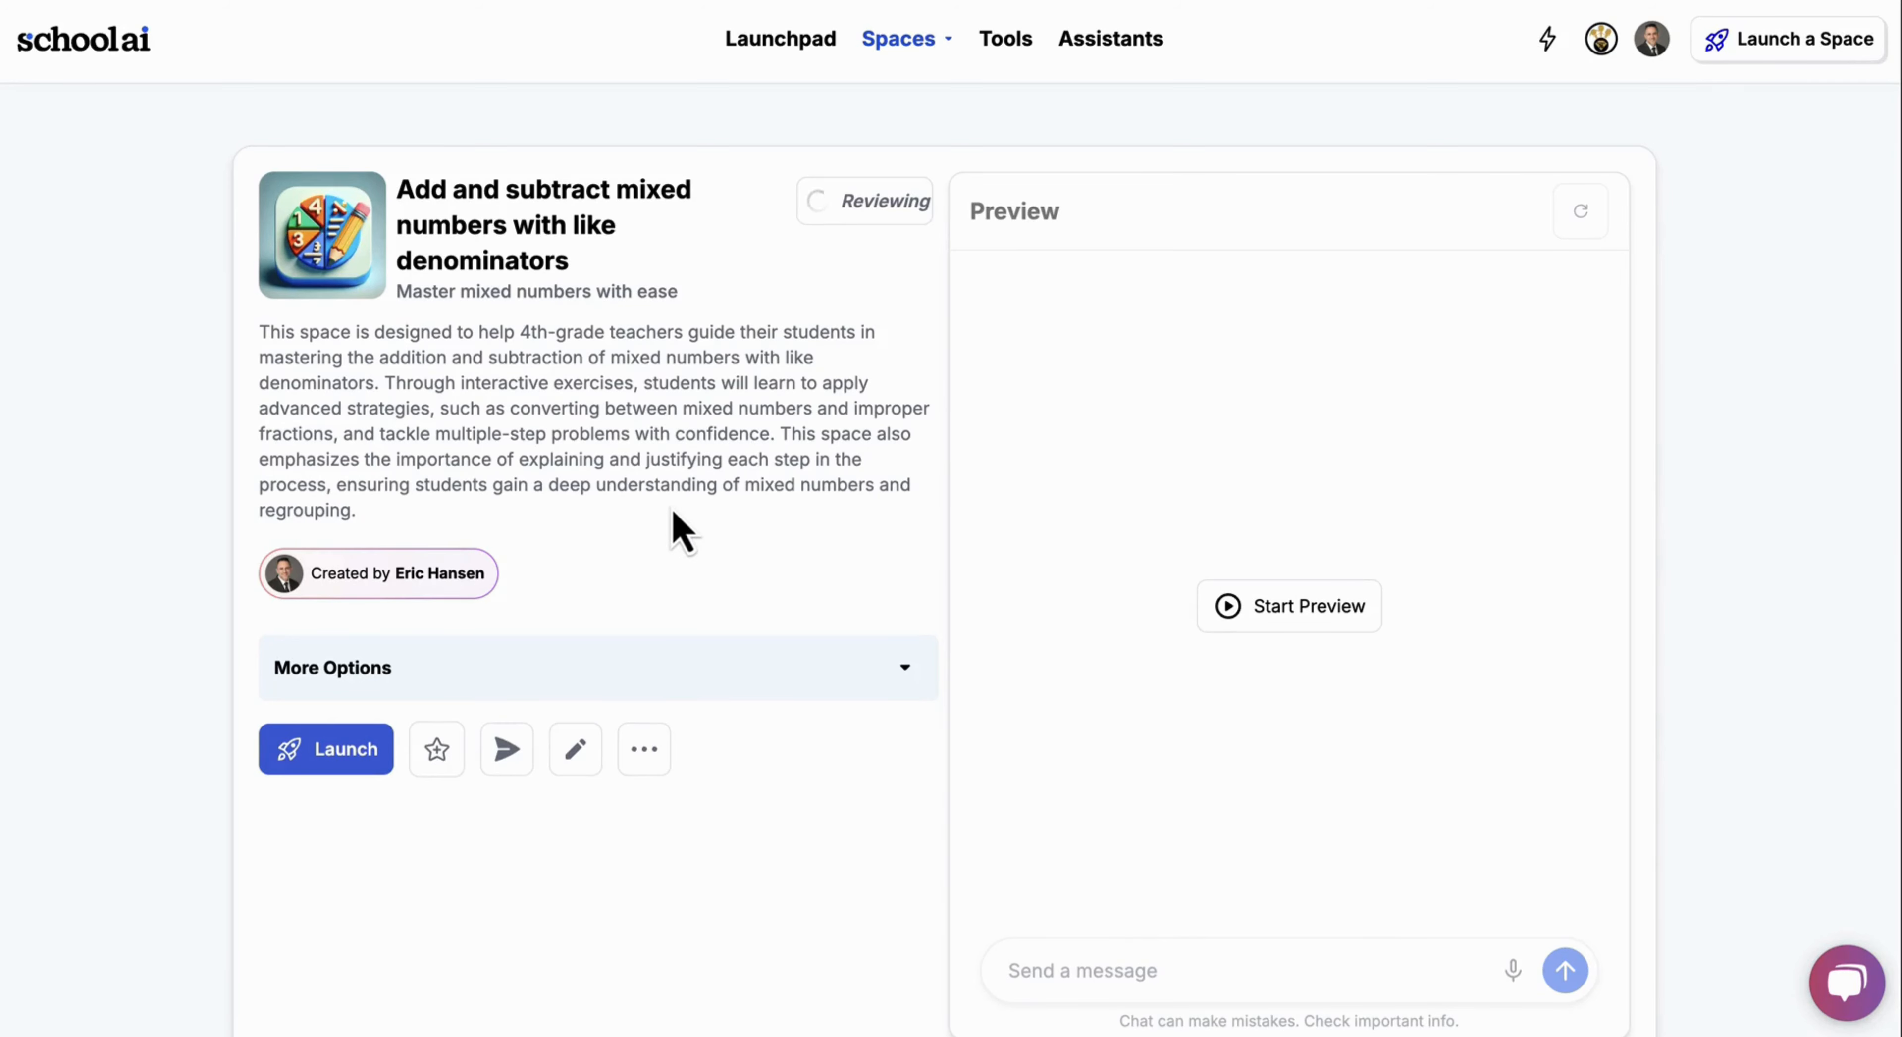
mouse_move(854, 566)
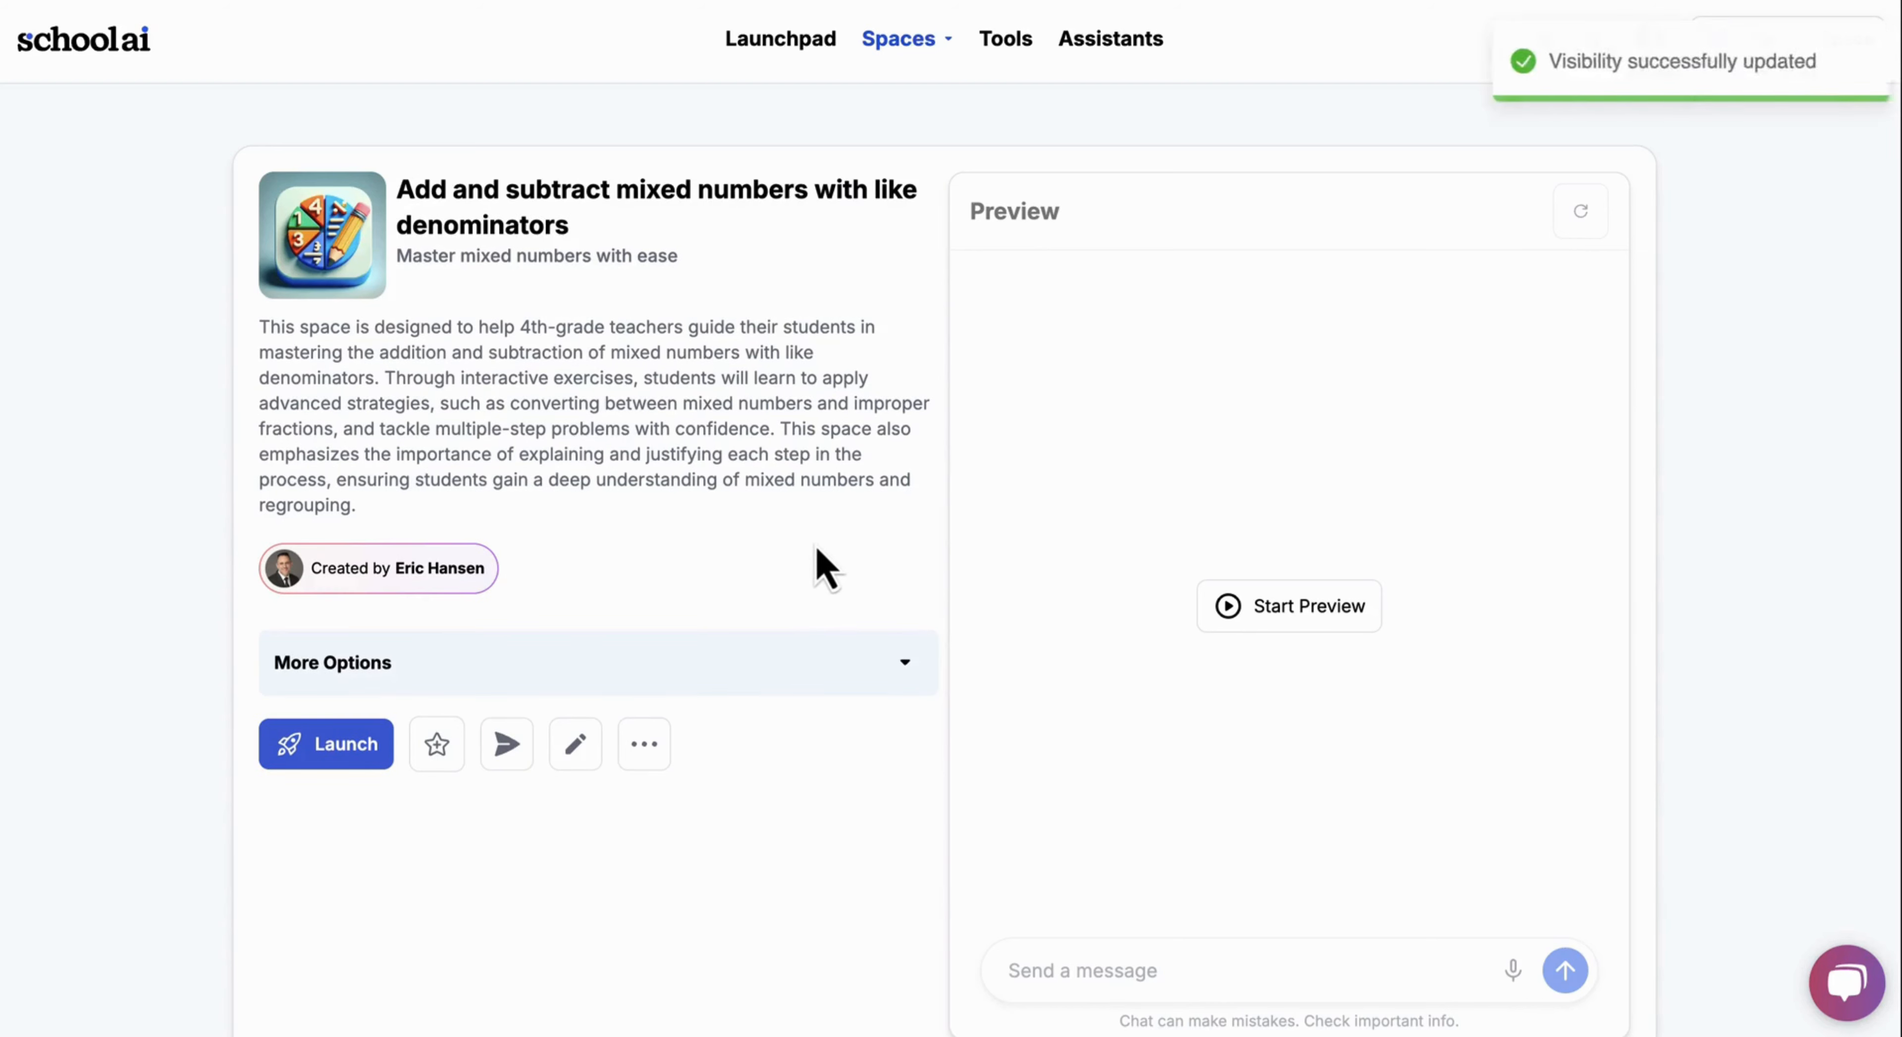
mouse_move(900, 546)
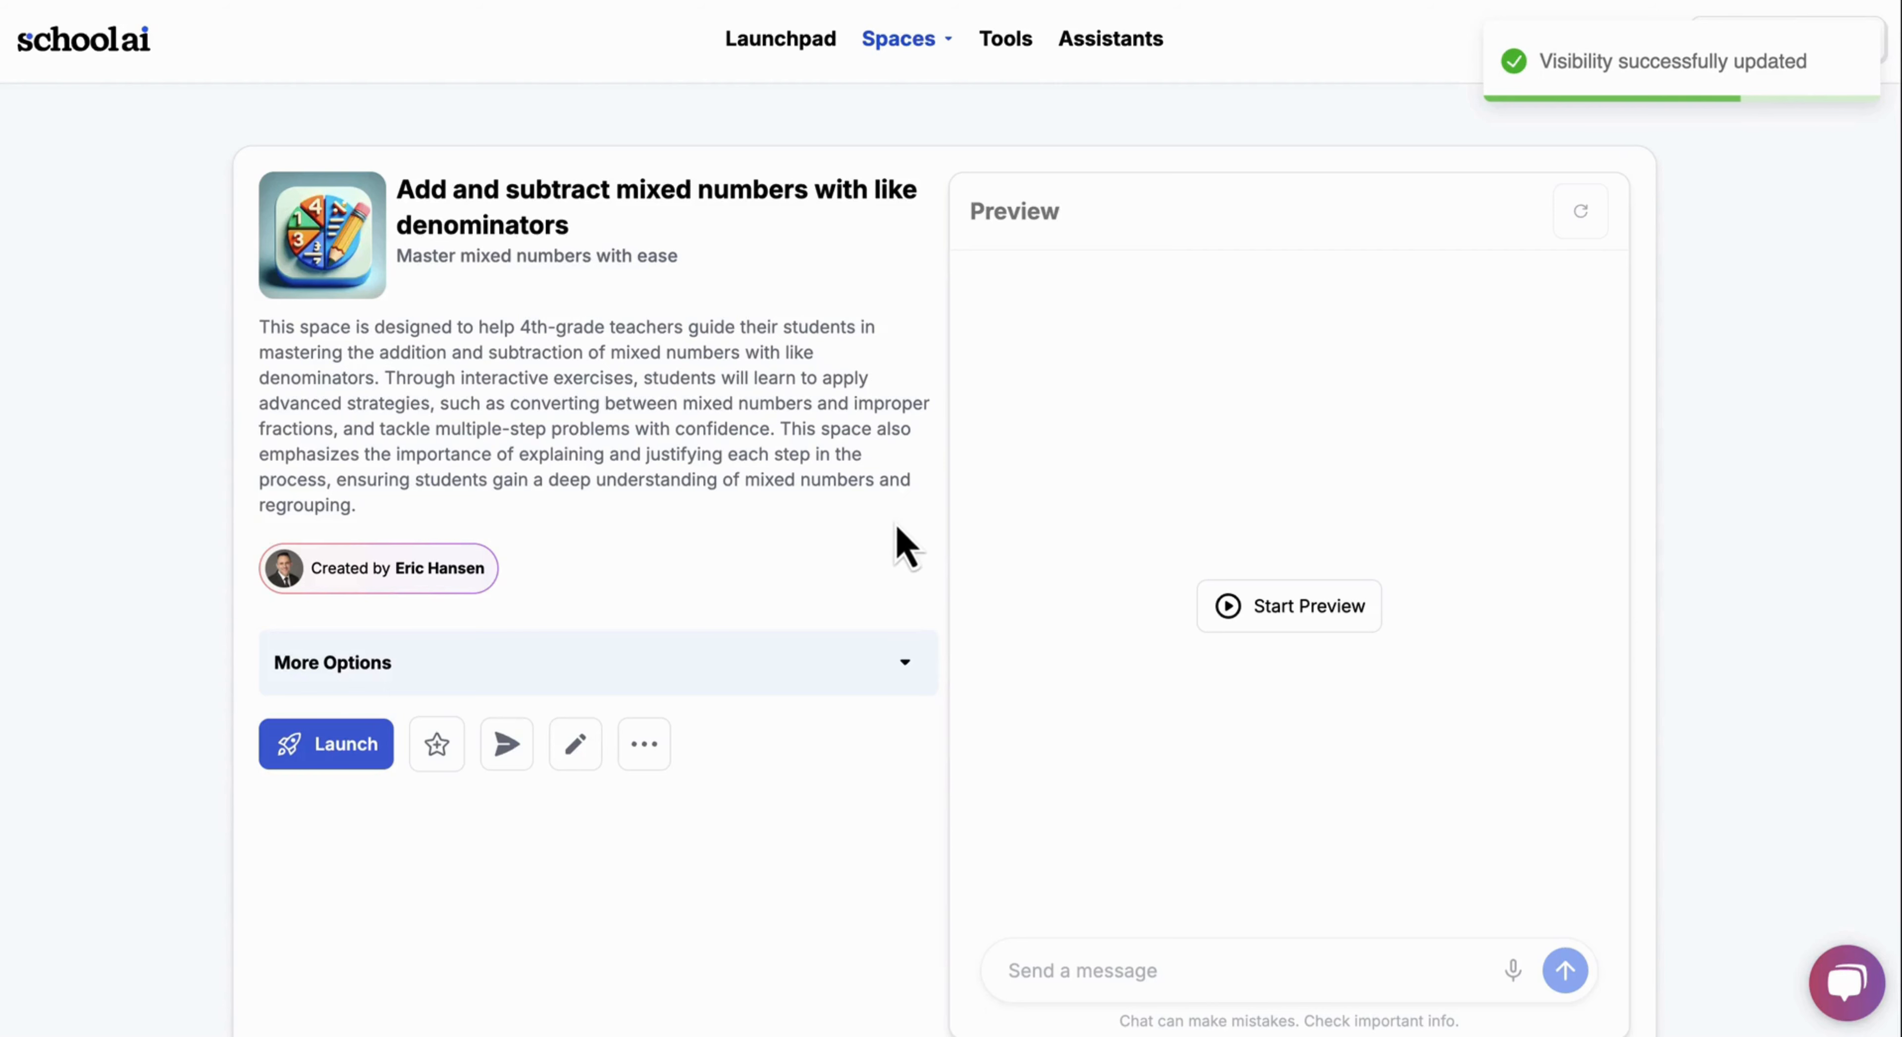
mouse_move(916, 536)
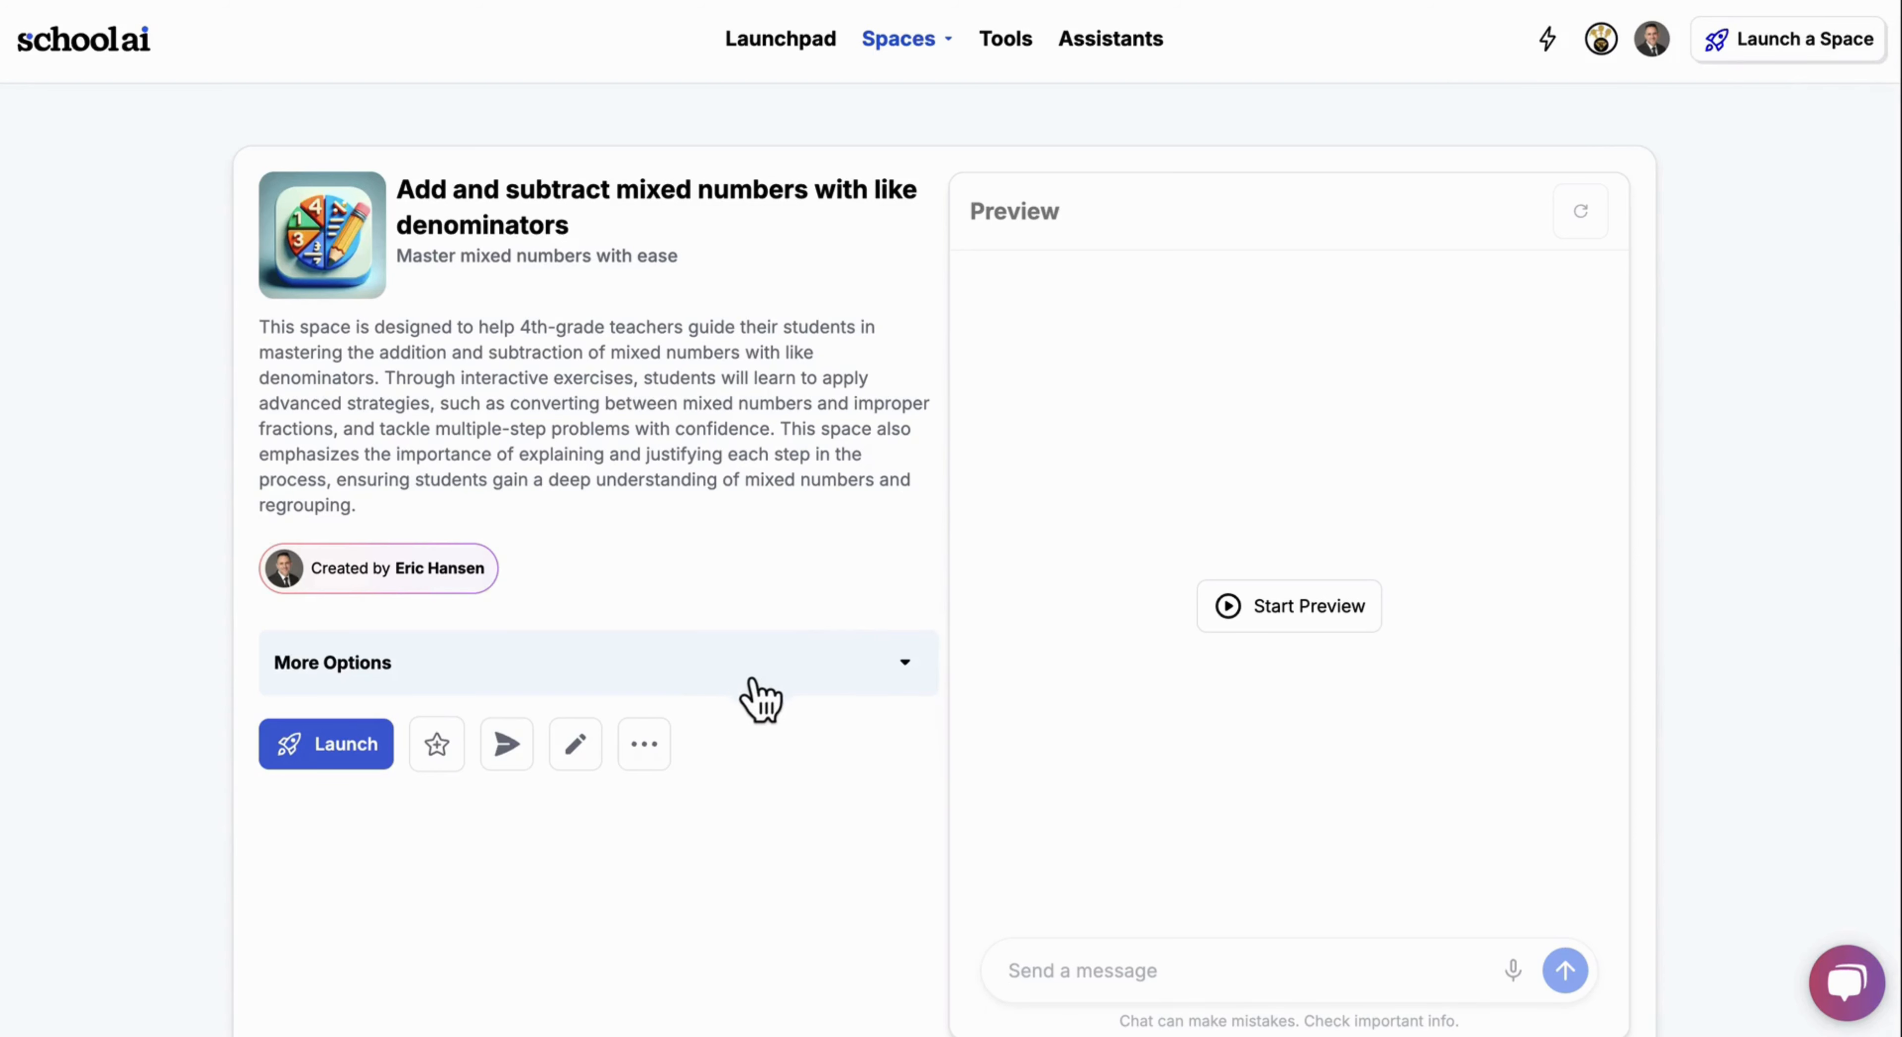
mouse_move(537, 812)
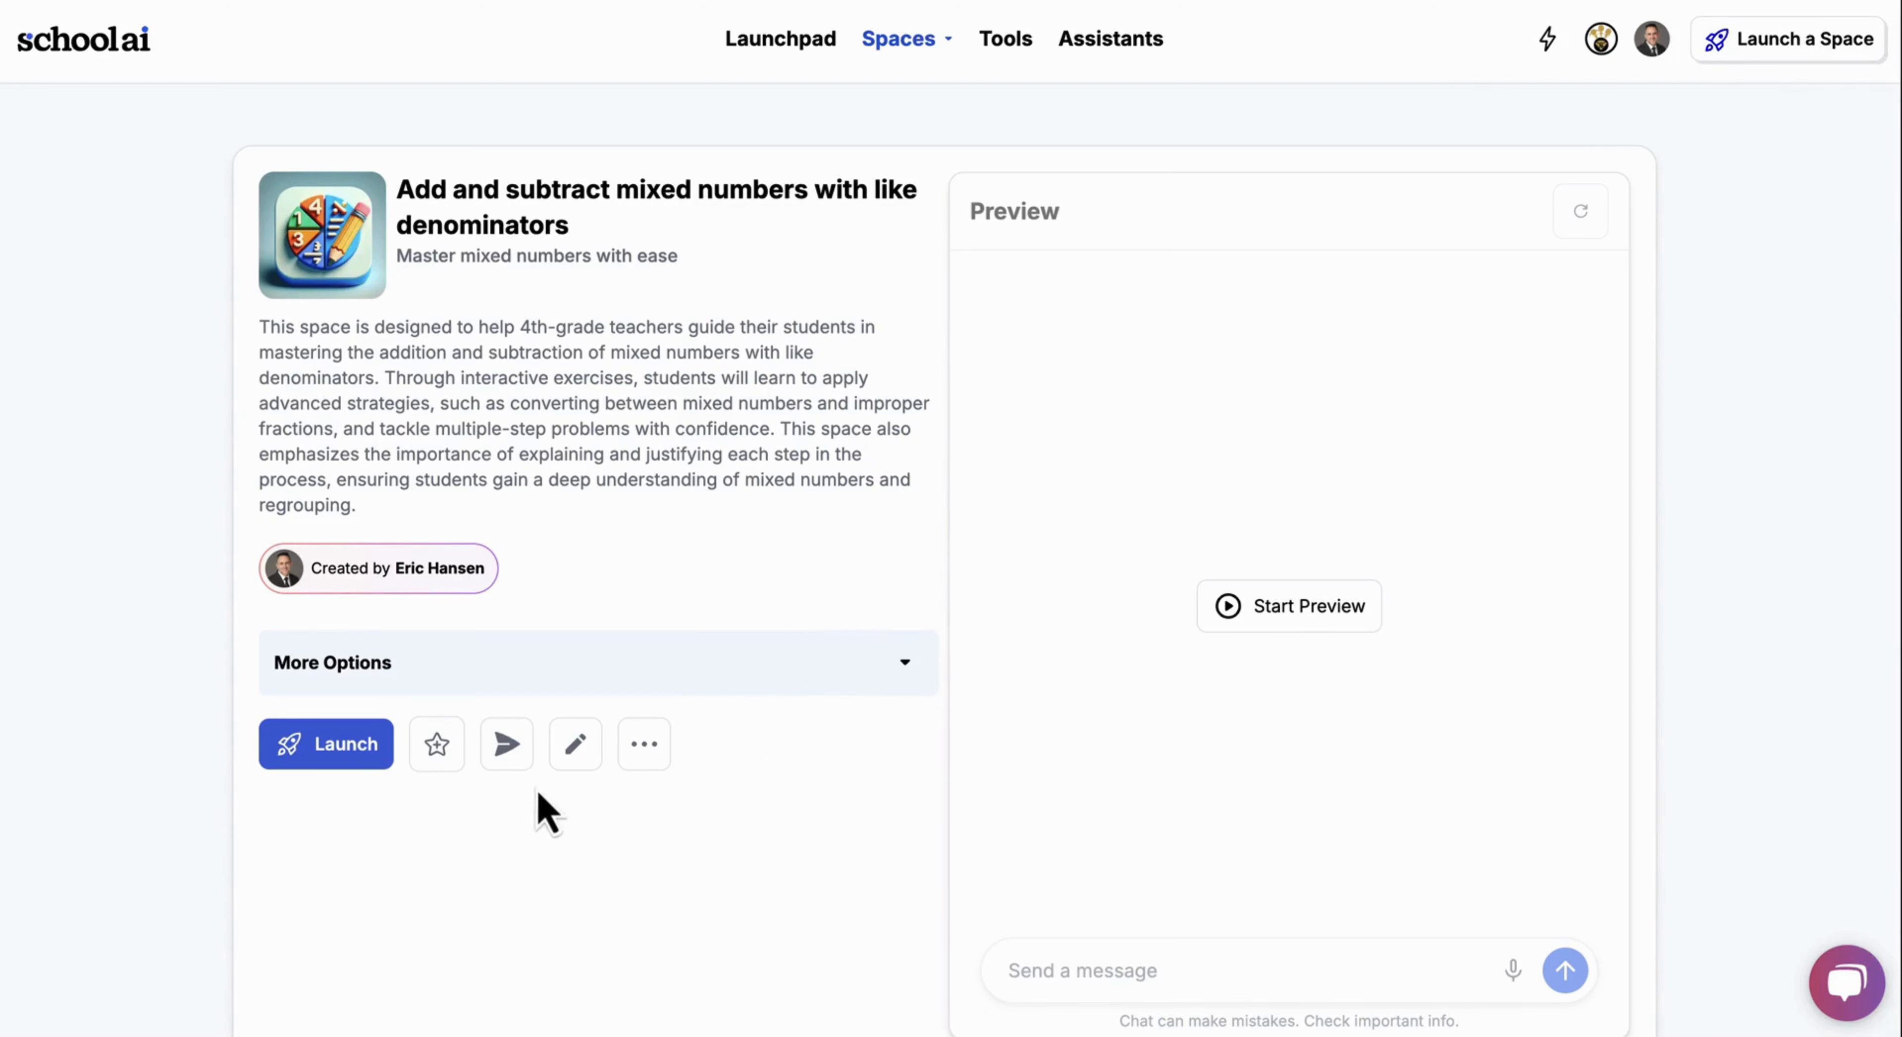
mouse_move(434, 753)
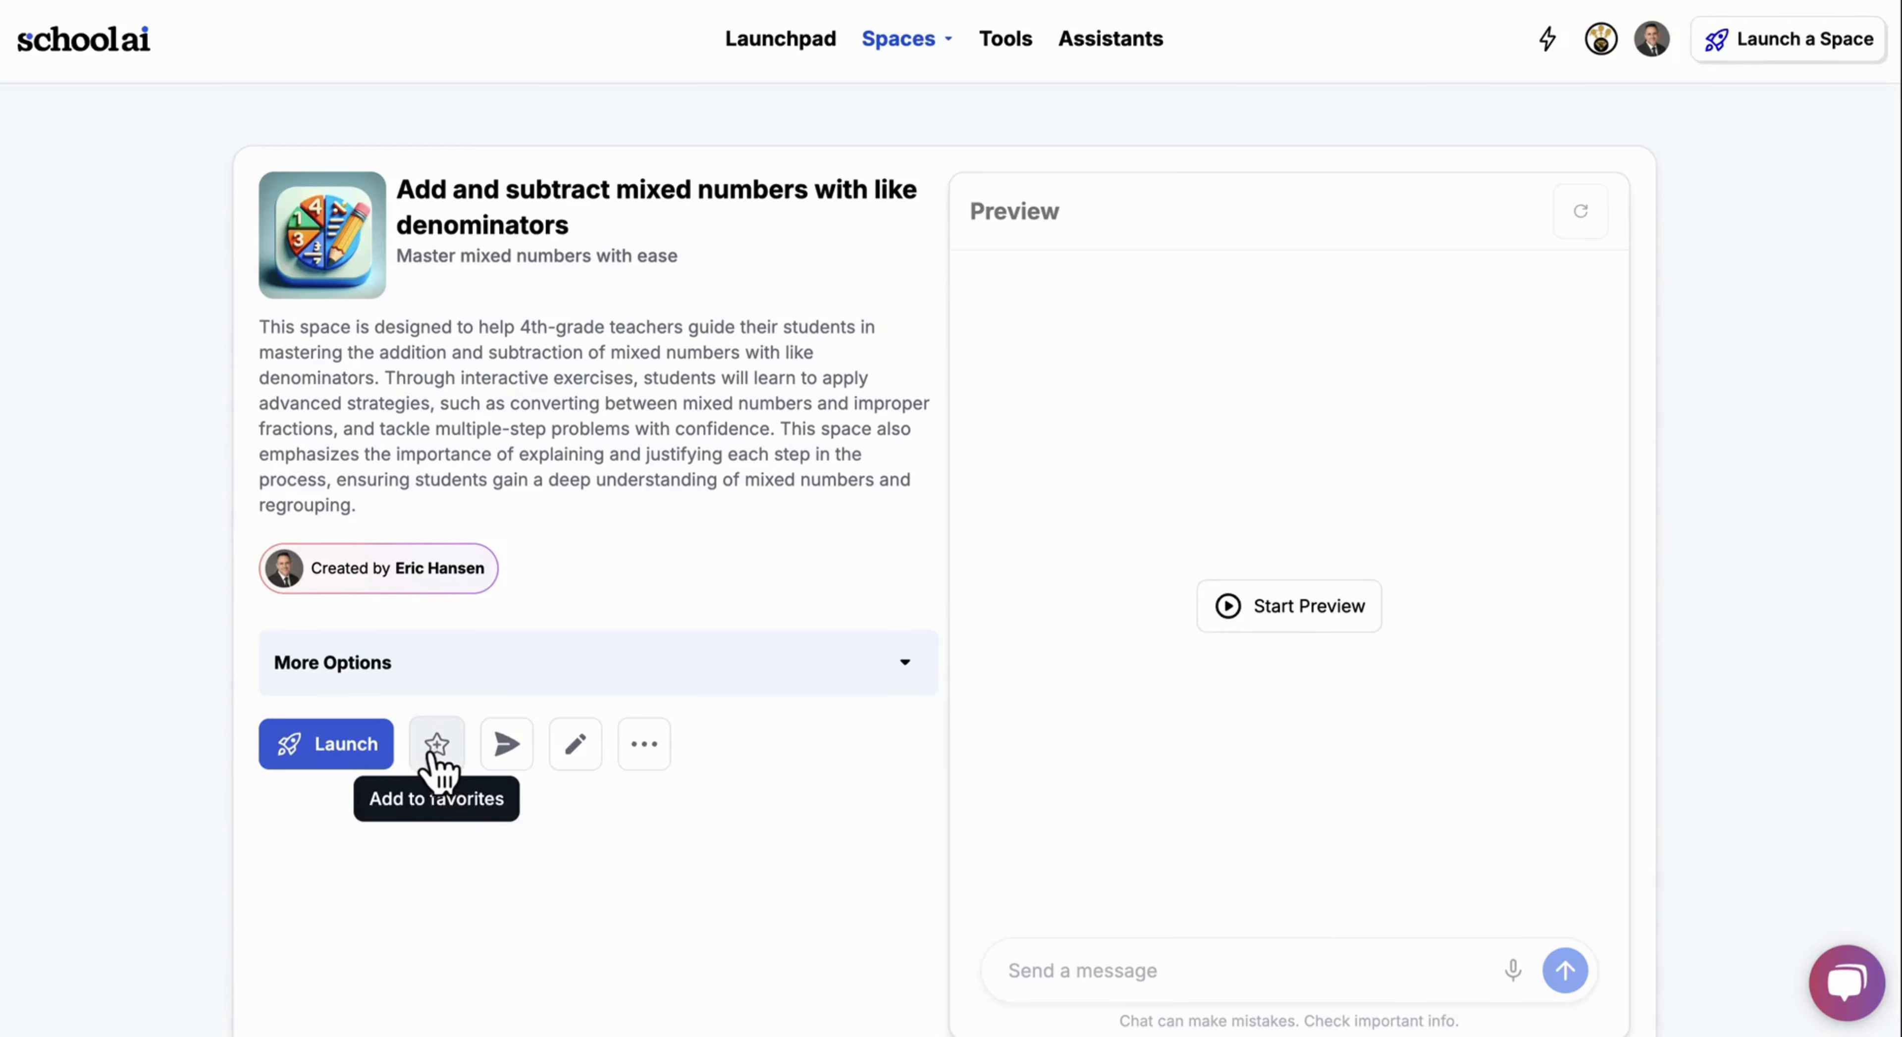
click(506, 744)
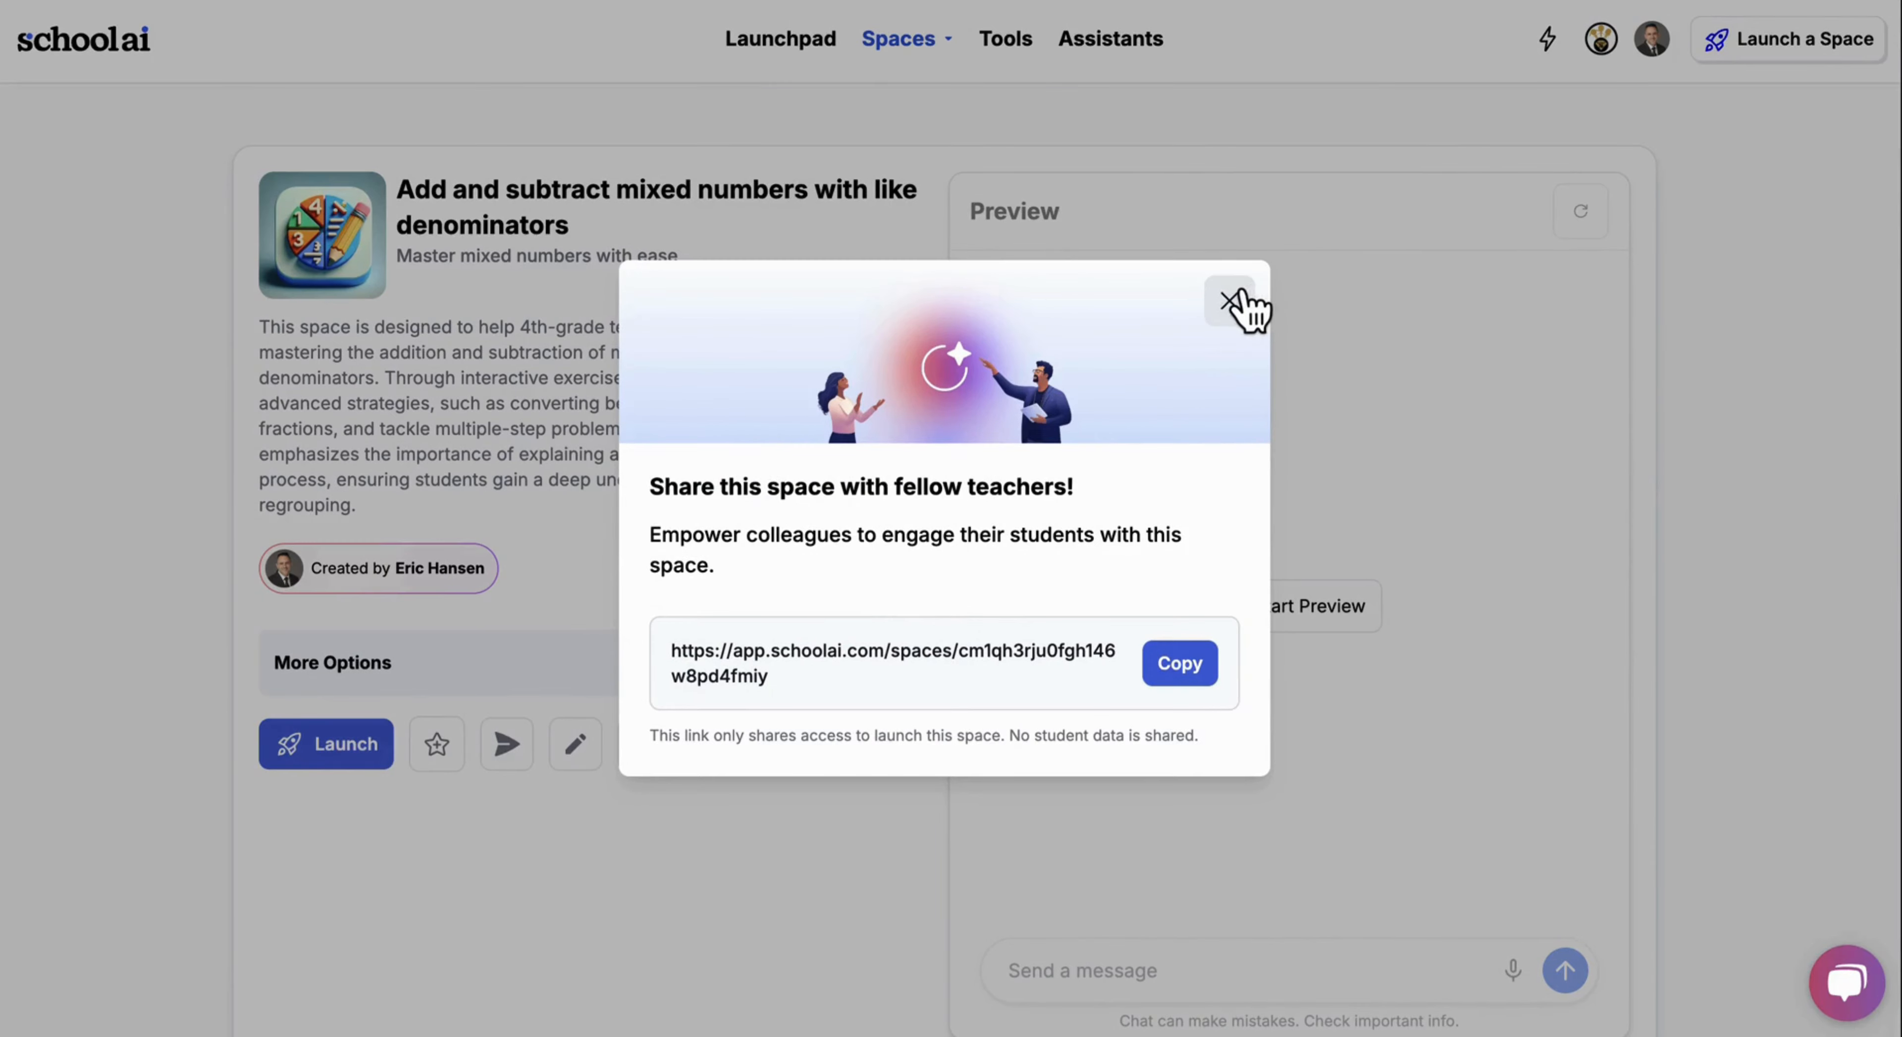
click(1229, 303)
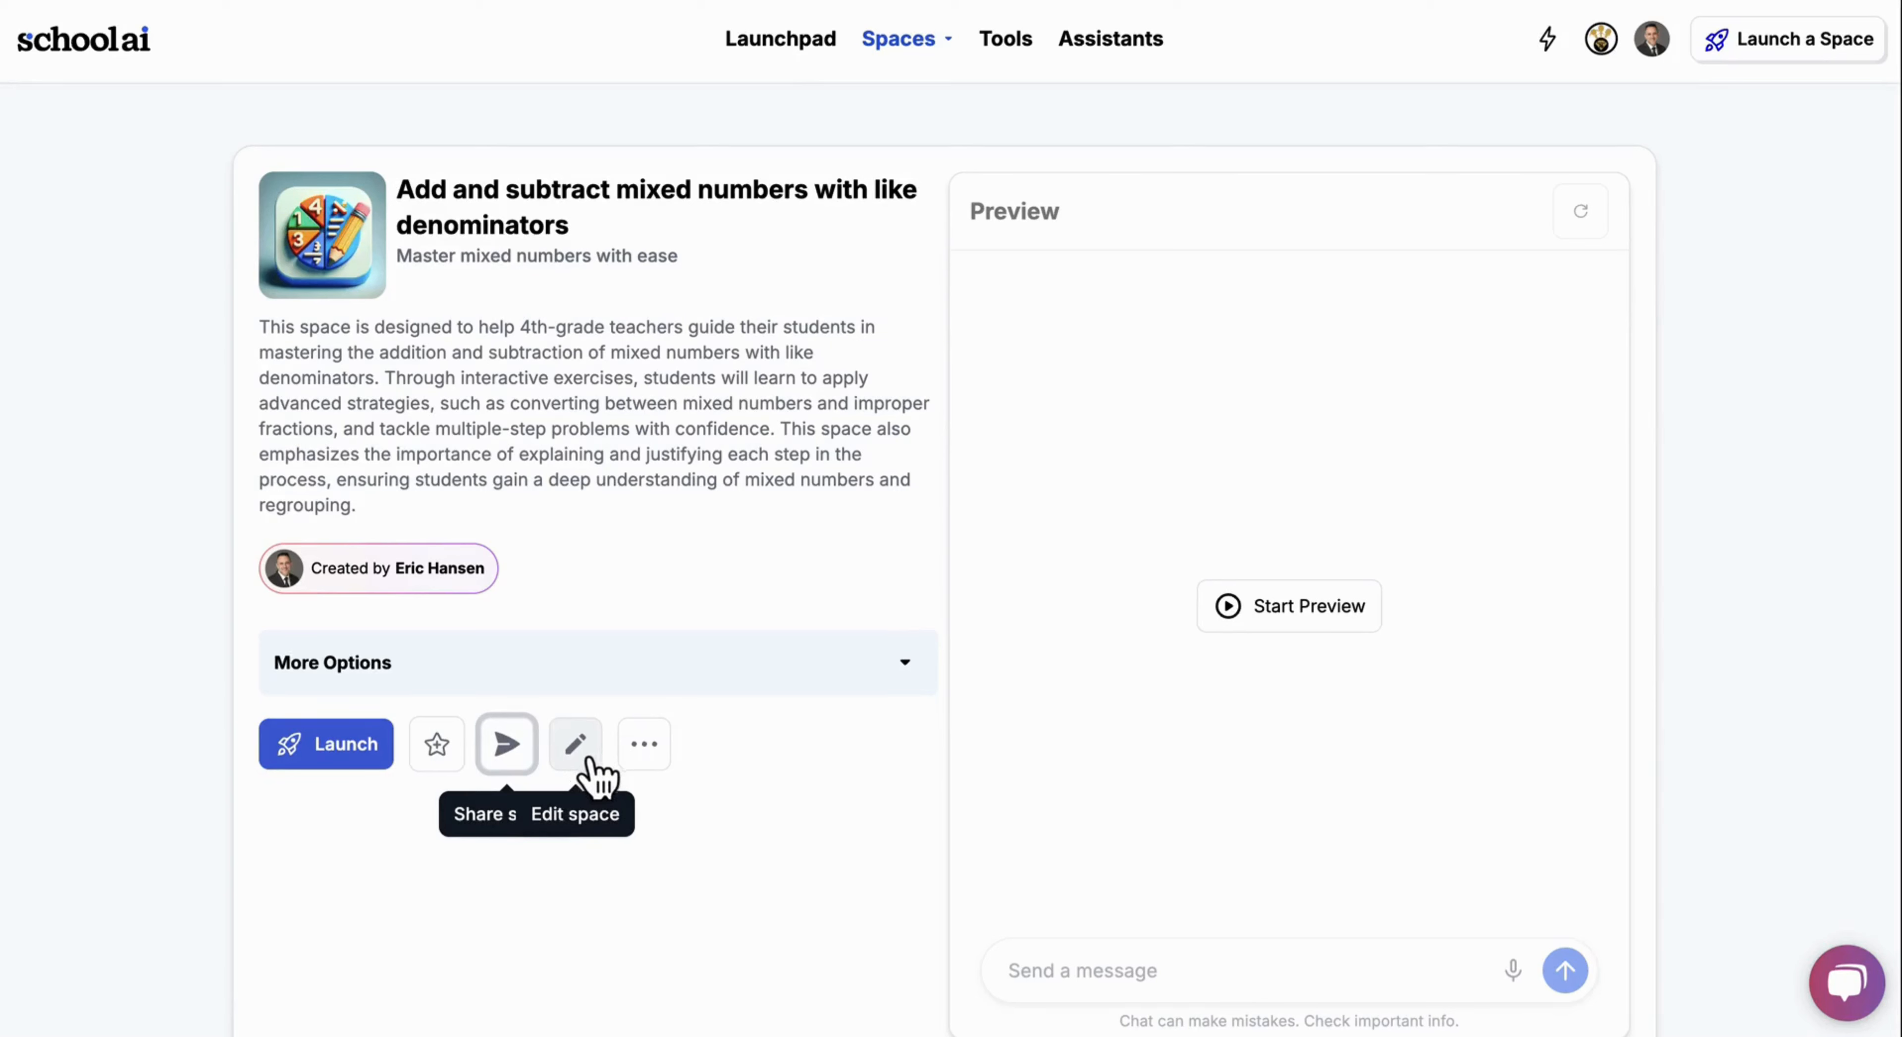
Step: Check the space's extra actions, then return to the Launchpad home
click(644, 741)
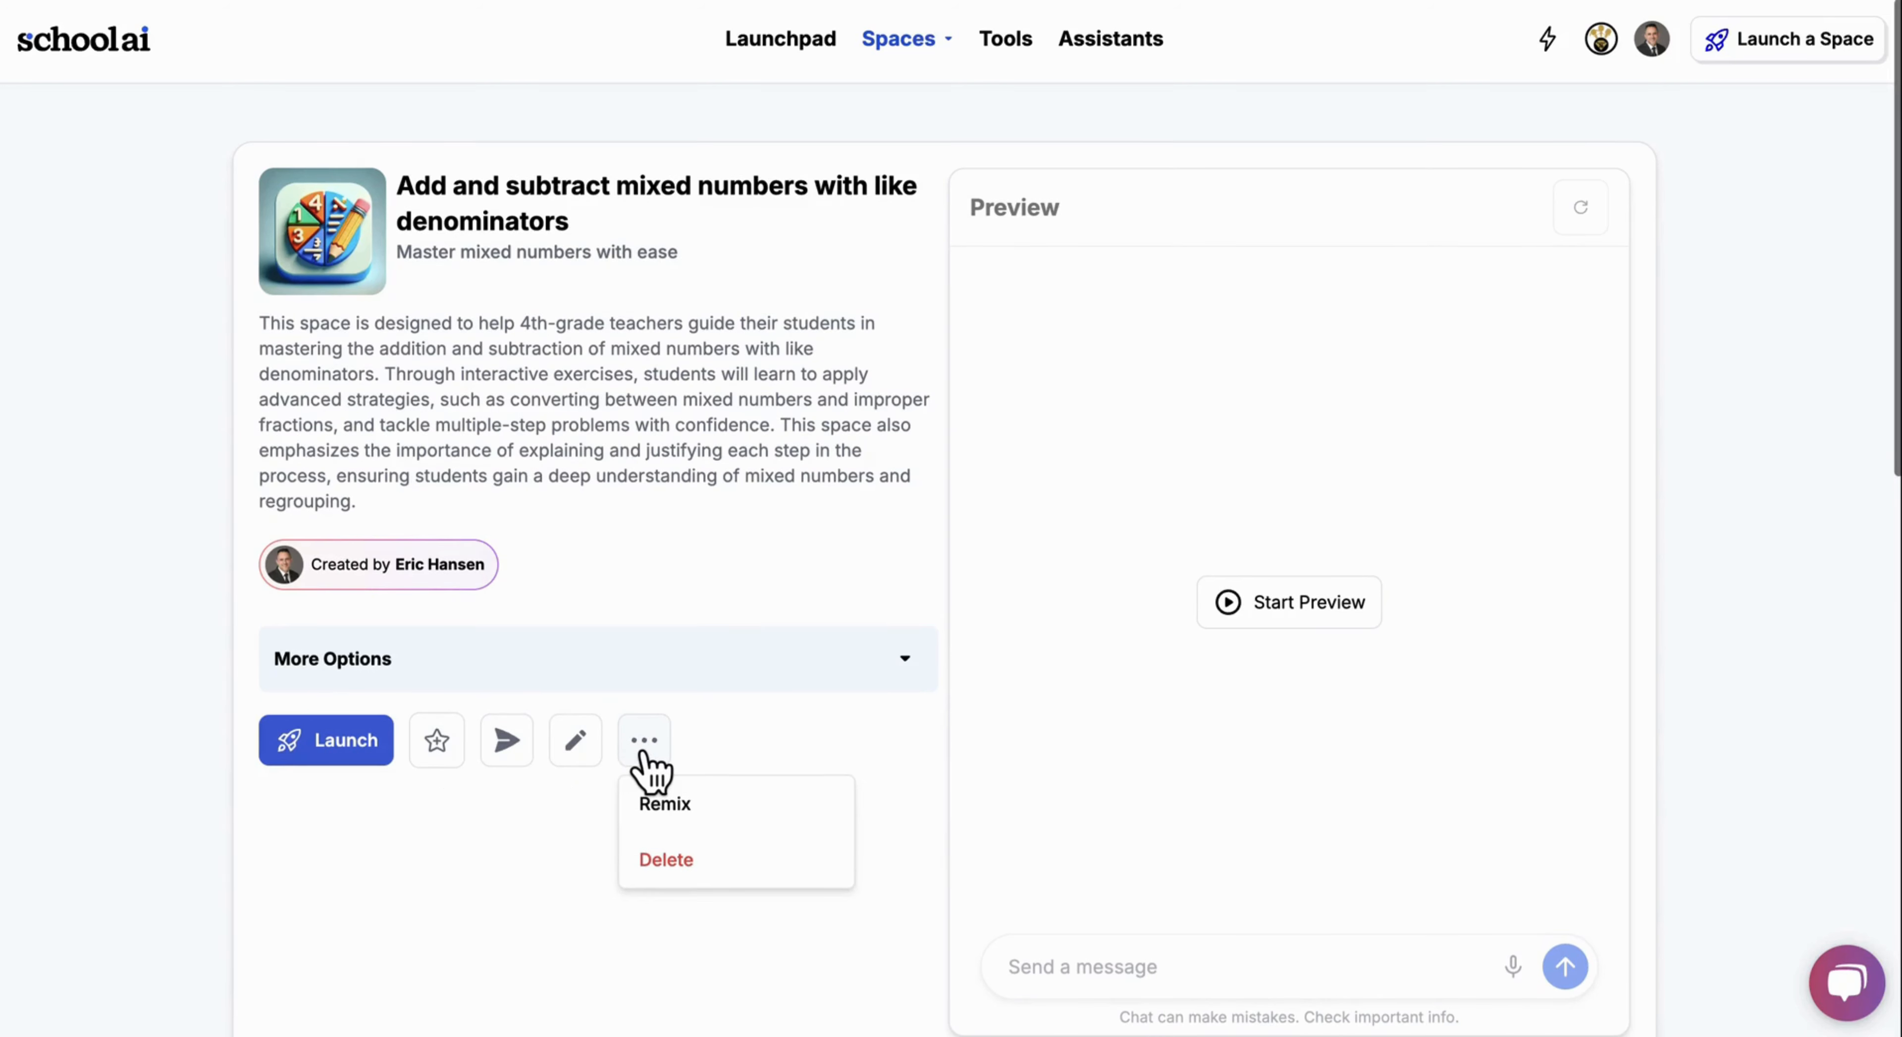
mouse_move(739, 764)
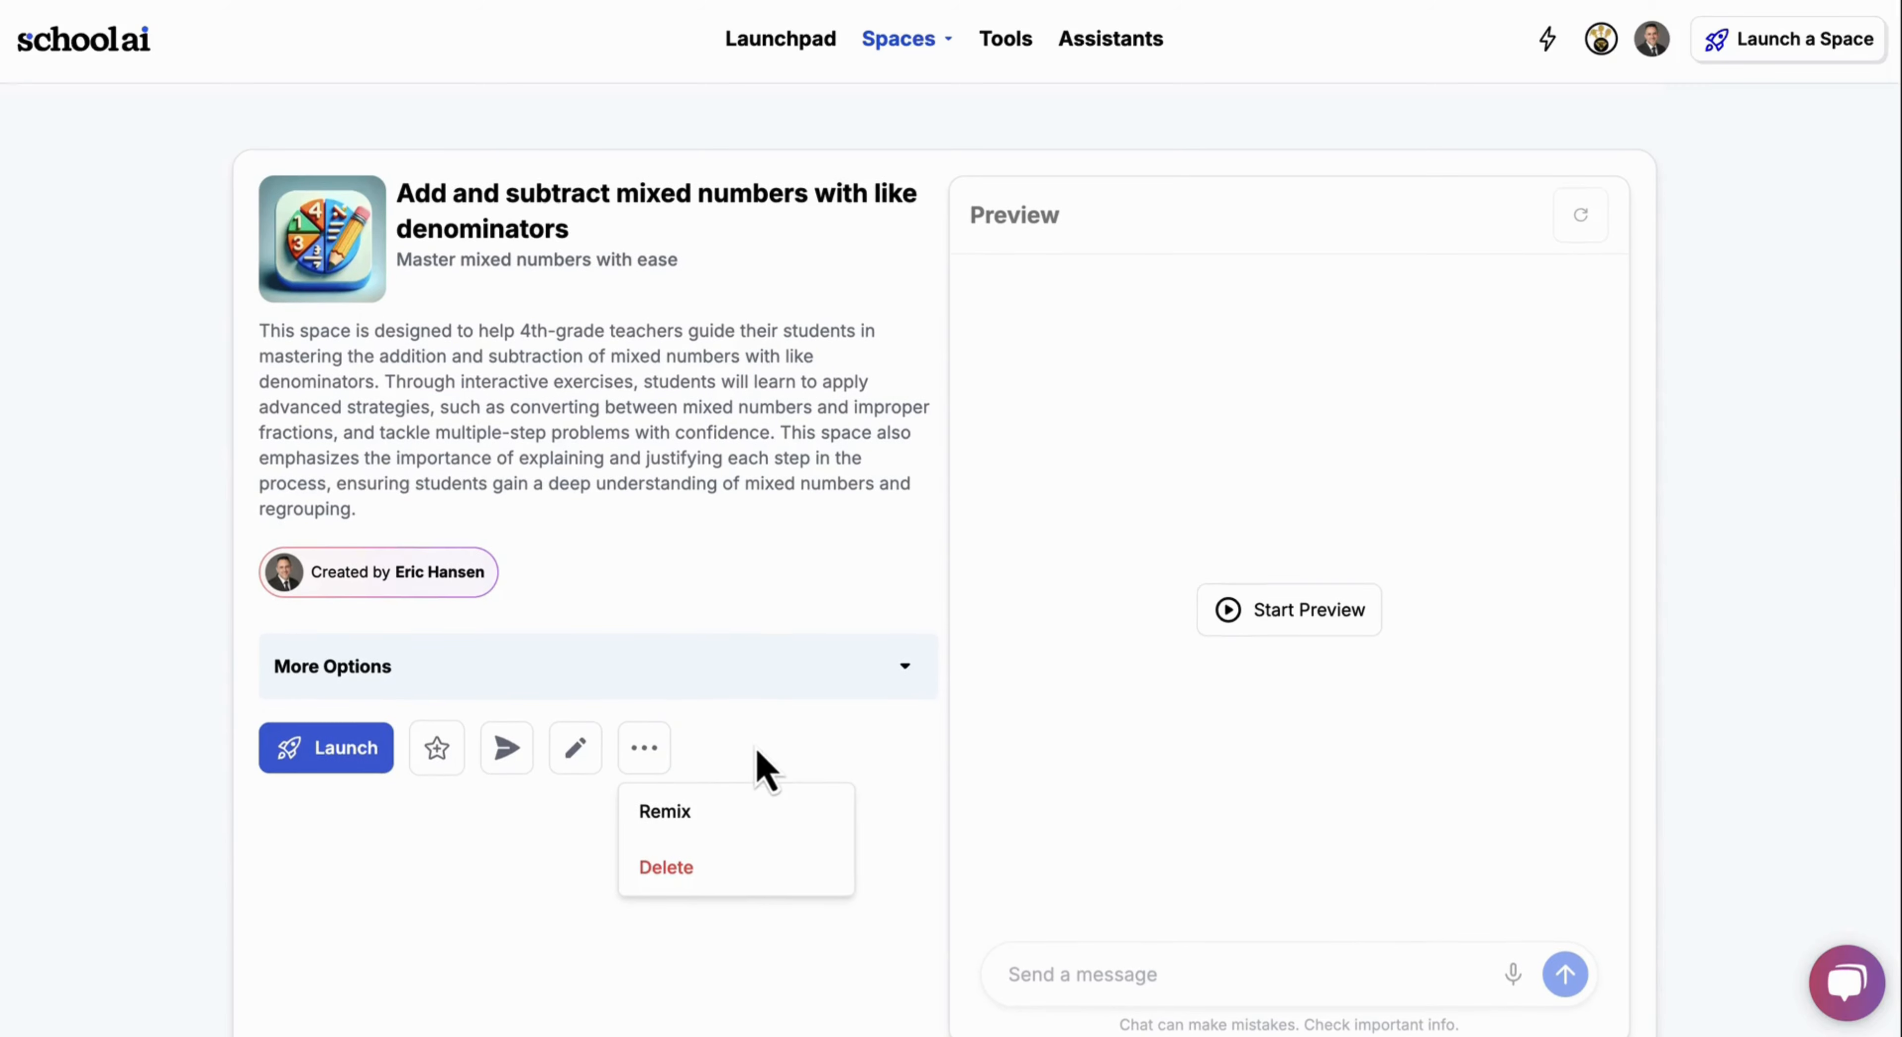
click(1005, 357)
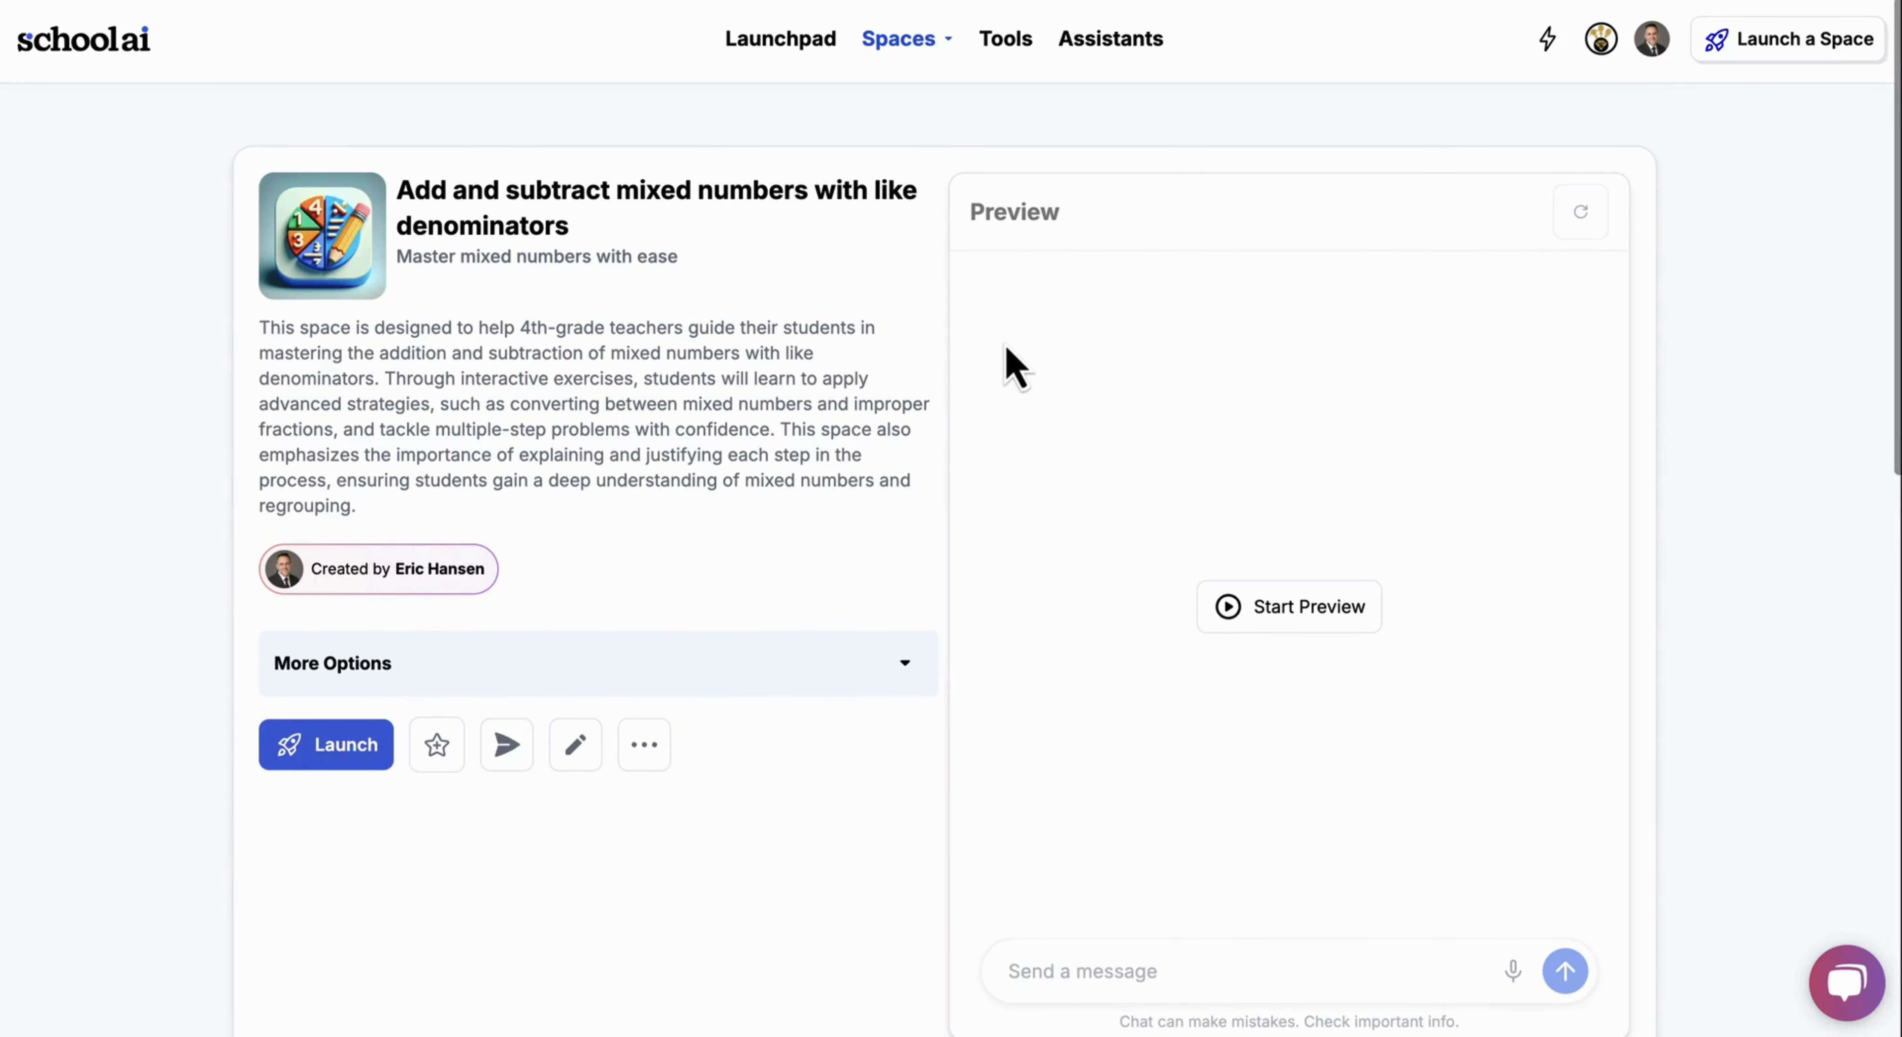
mouse_move(804, 47)
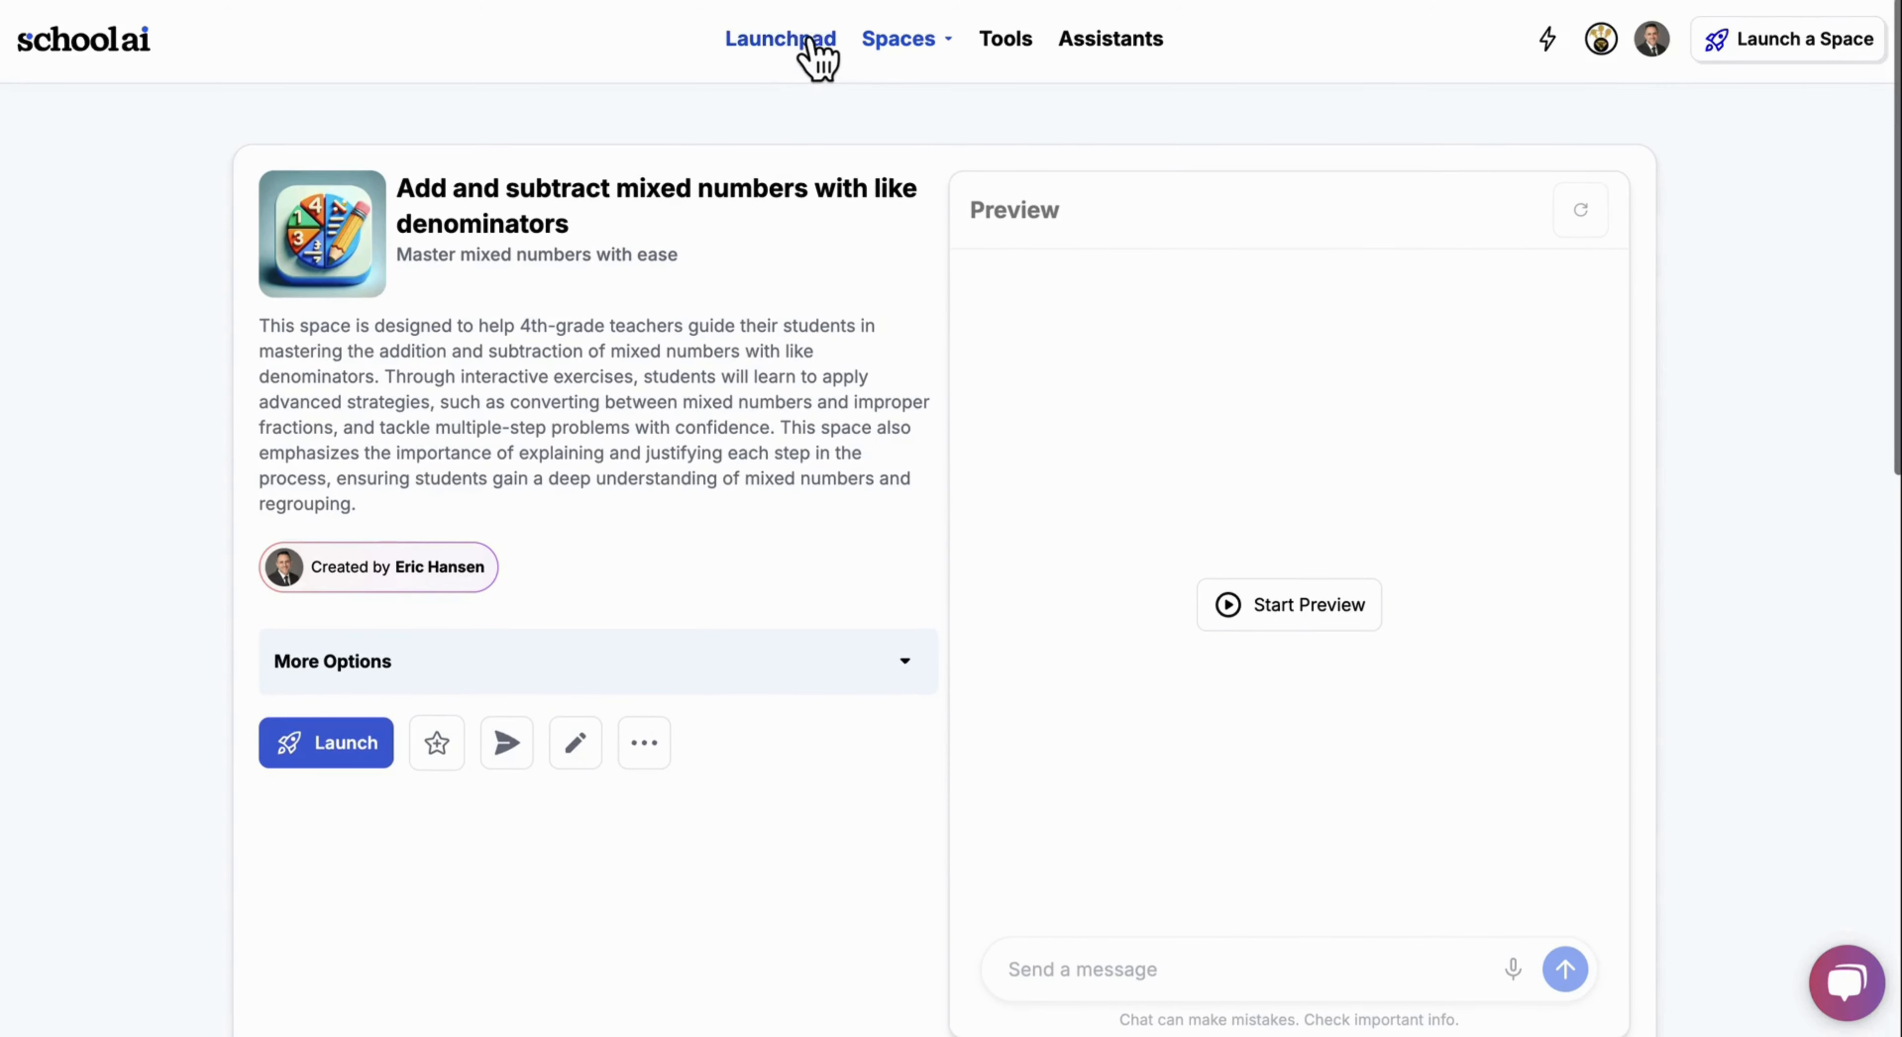
click(785, 39)
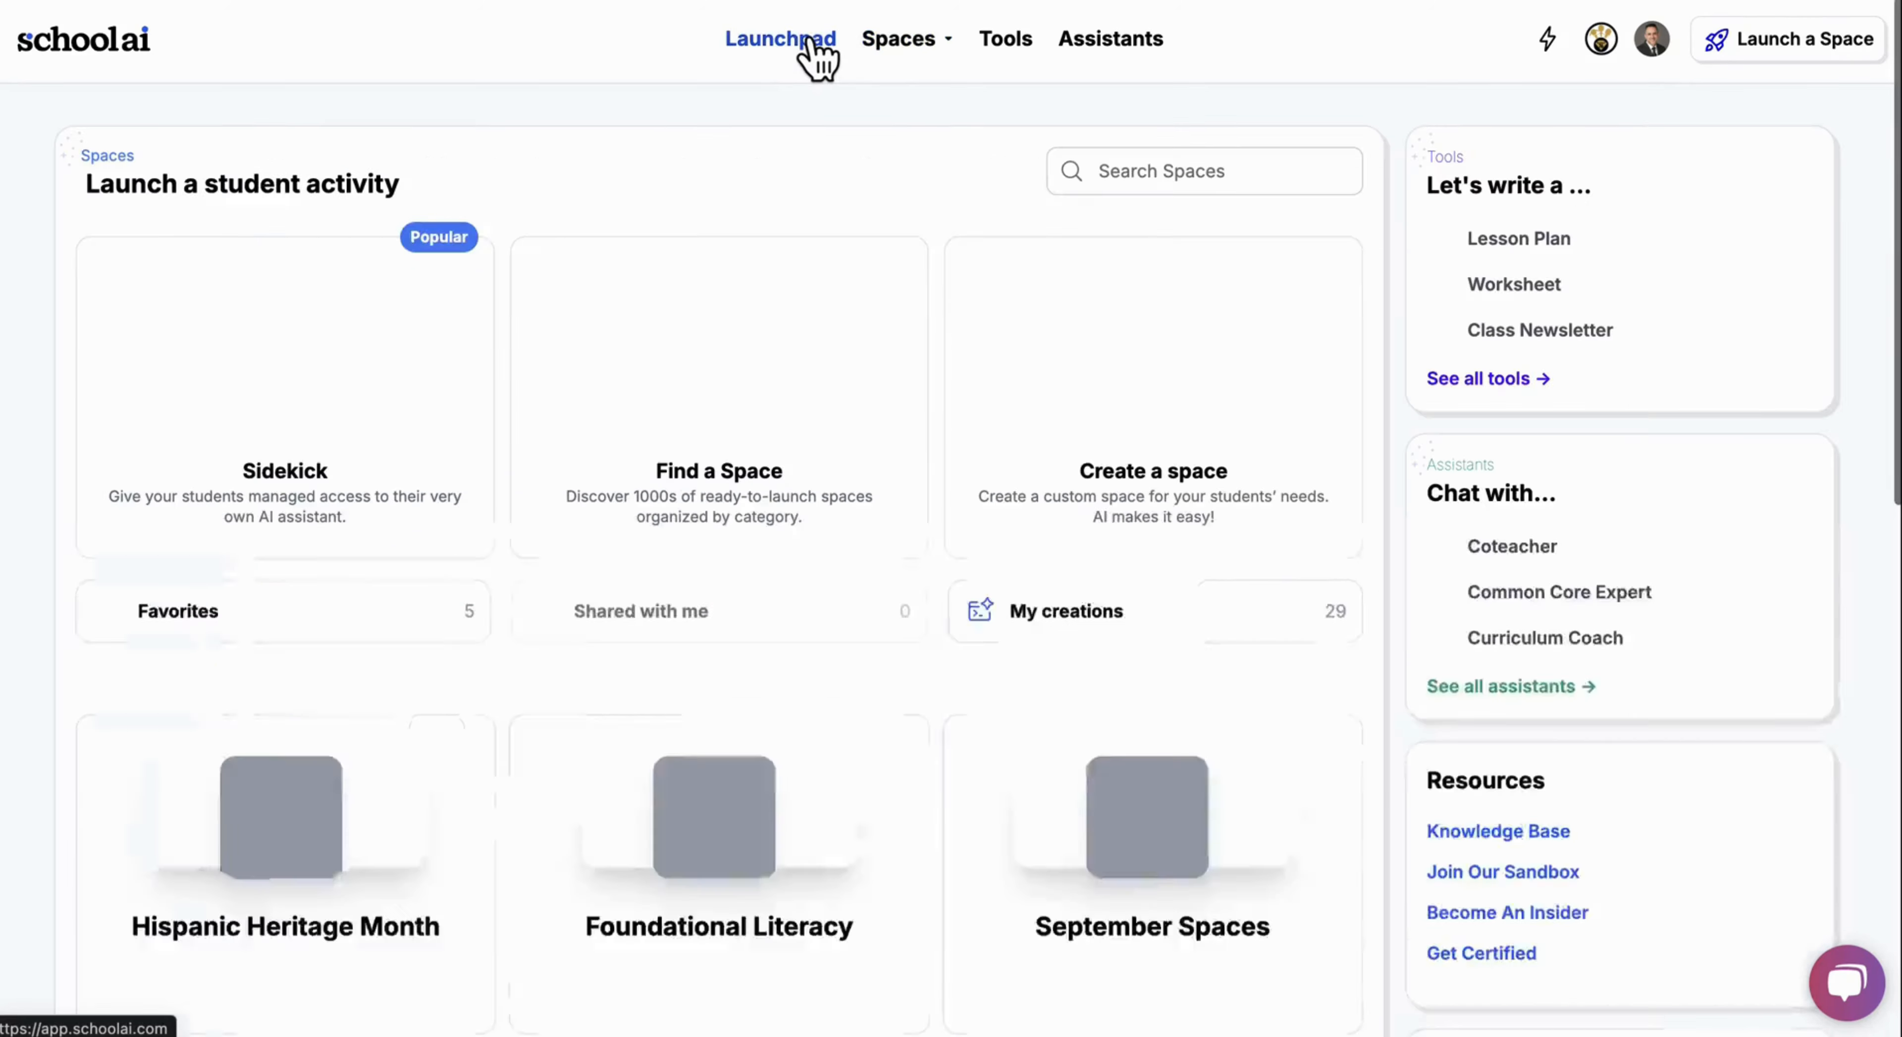